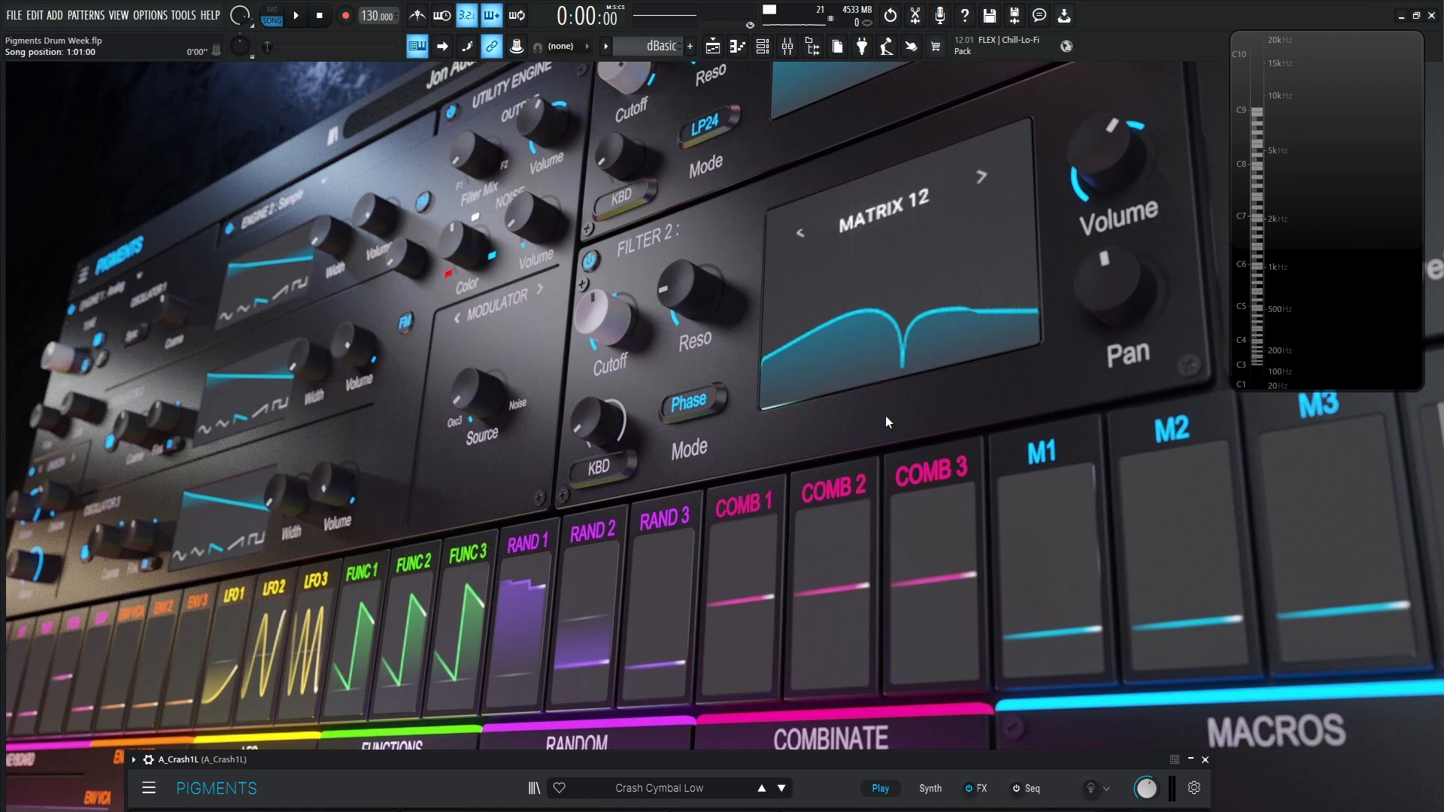
Step: Play the drum project and bring up the A_Crash1L Pigments instrument with the Mixer
left_click(296, 15)
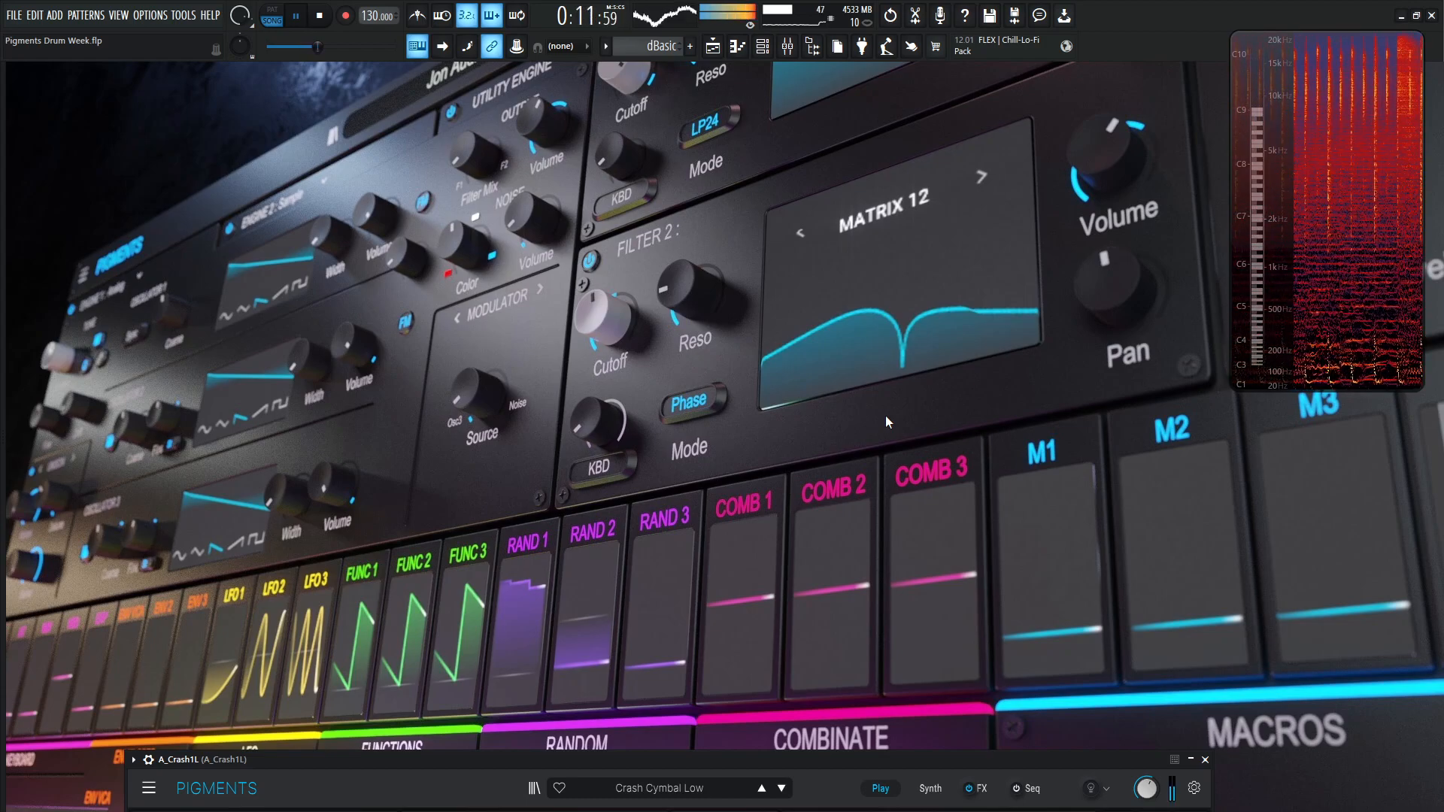
left_click(319, 15)
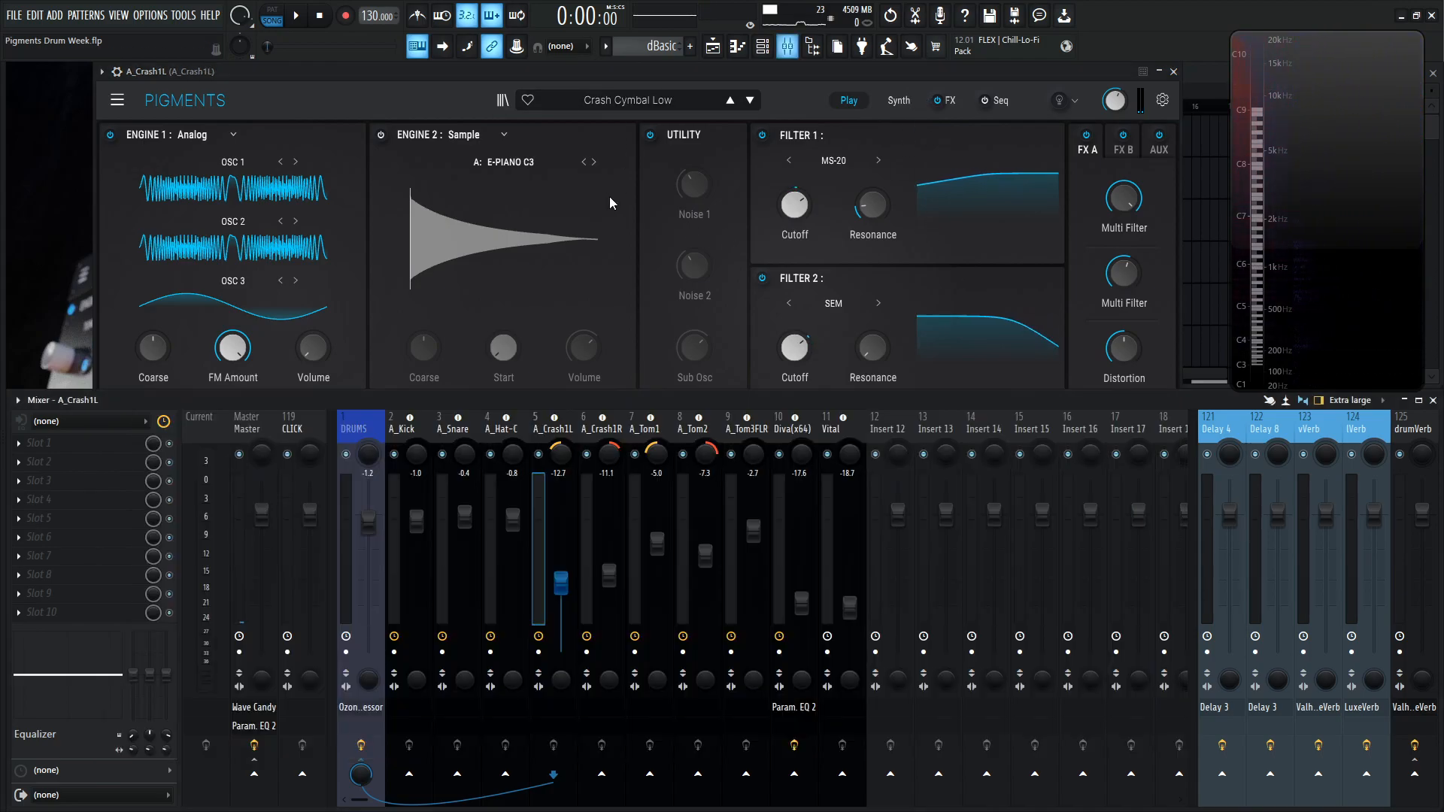
Step: Show the crash patch's full Synth editing page in Pigments
left_click(898, 101)
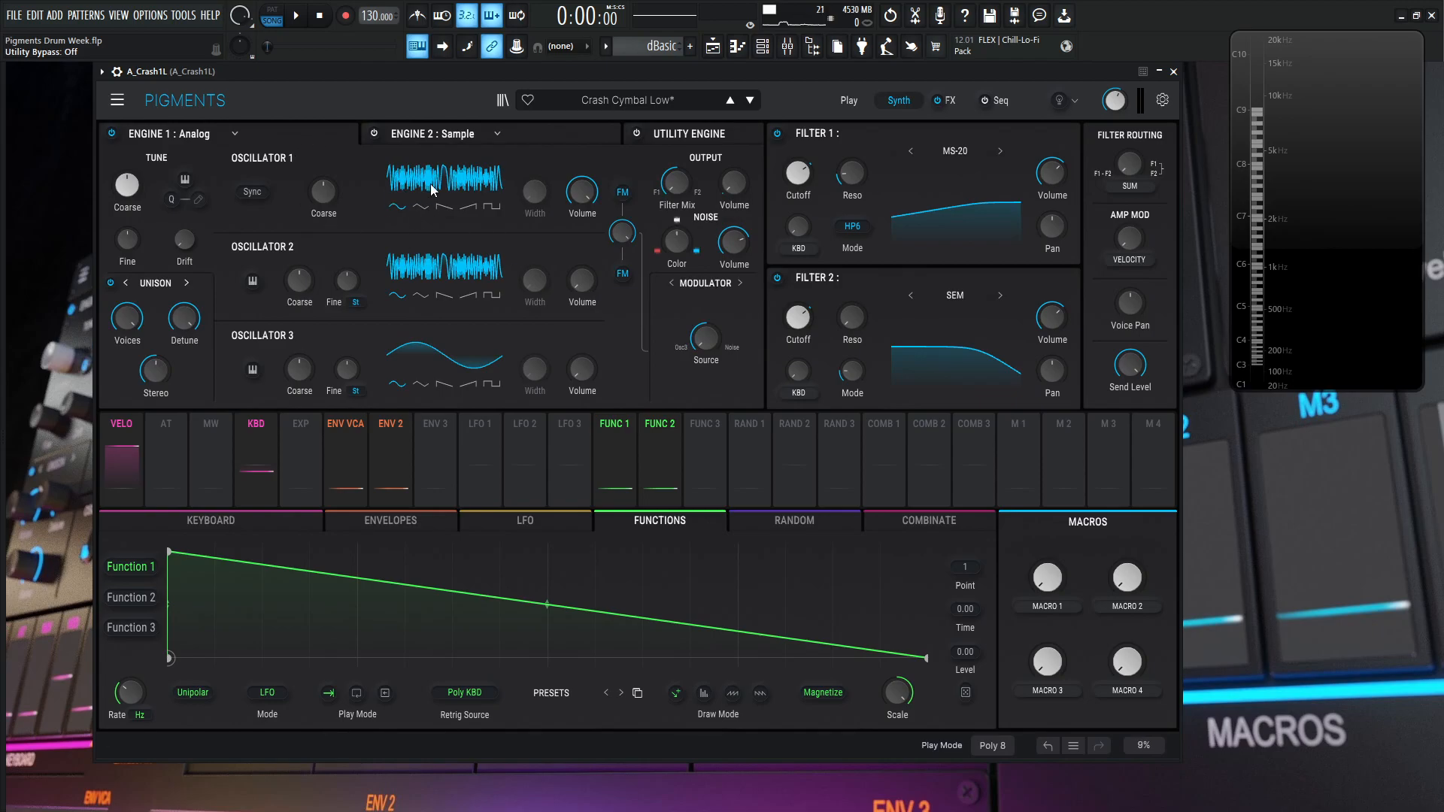
mouse_move(407, 343)
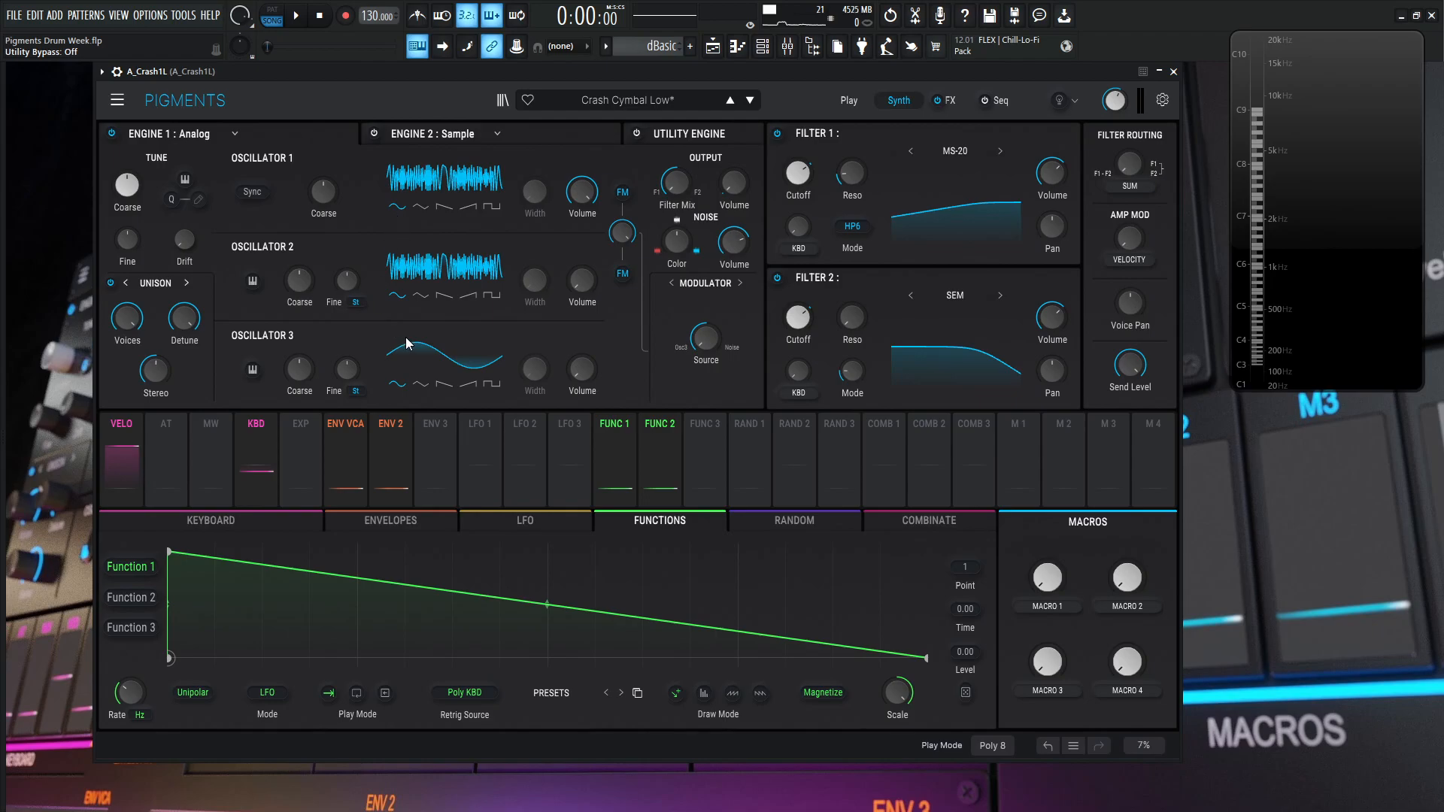
mouse_move(403, 396)
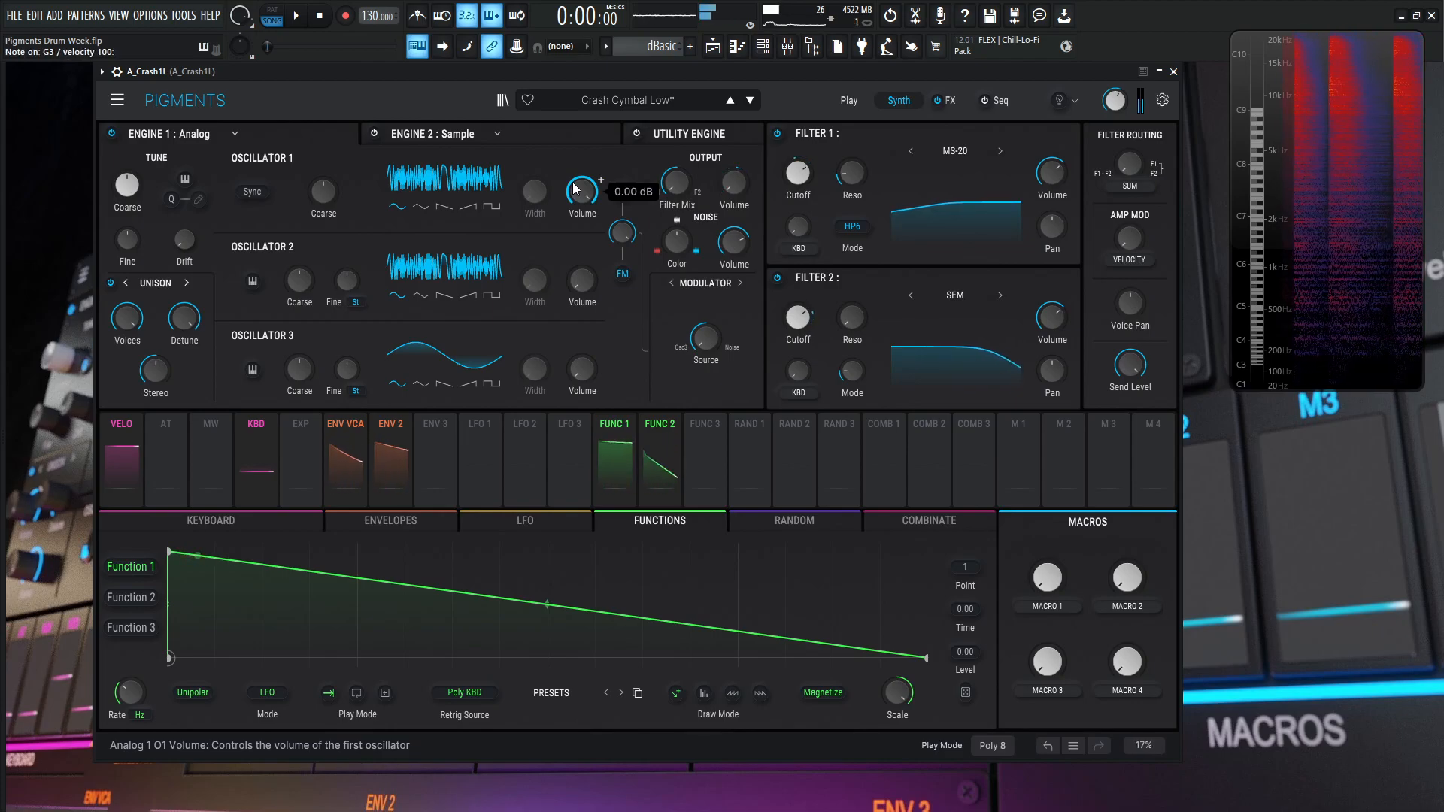
mouse_move(734, 241)
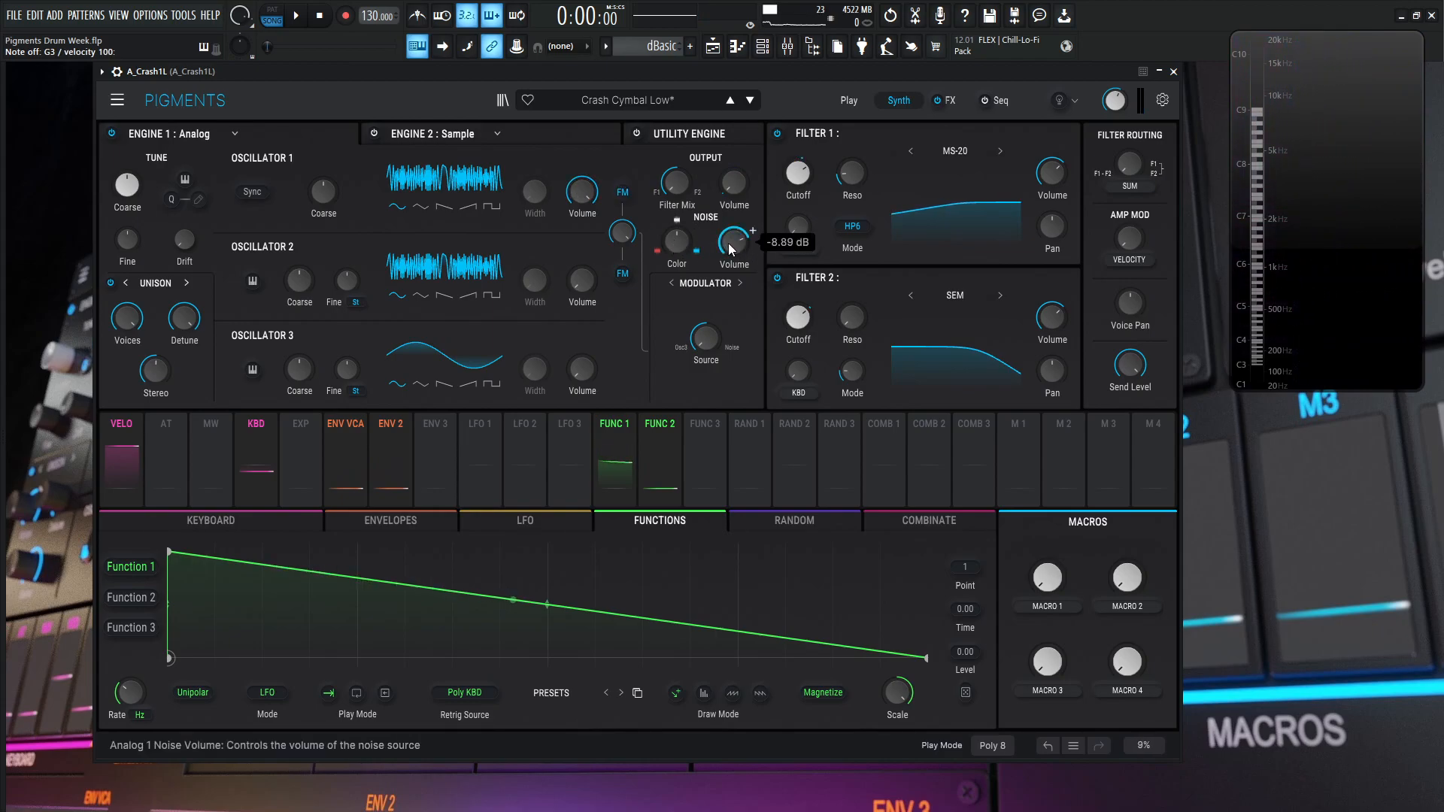
mouse_move(126, 317)
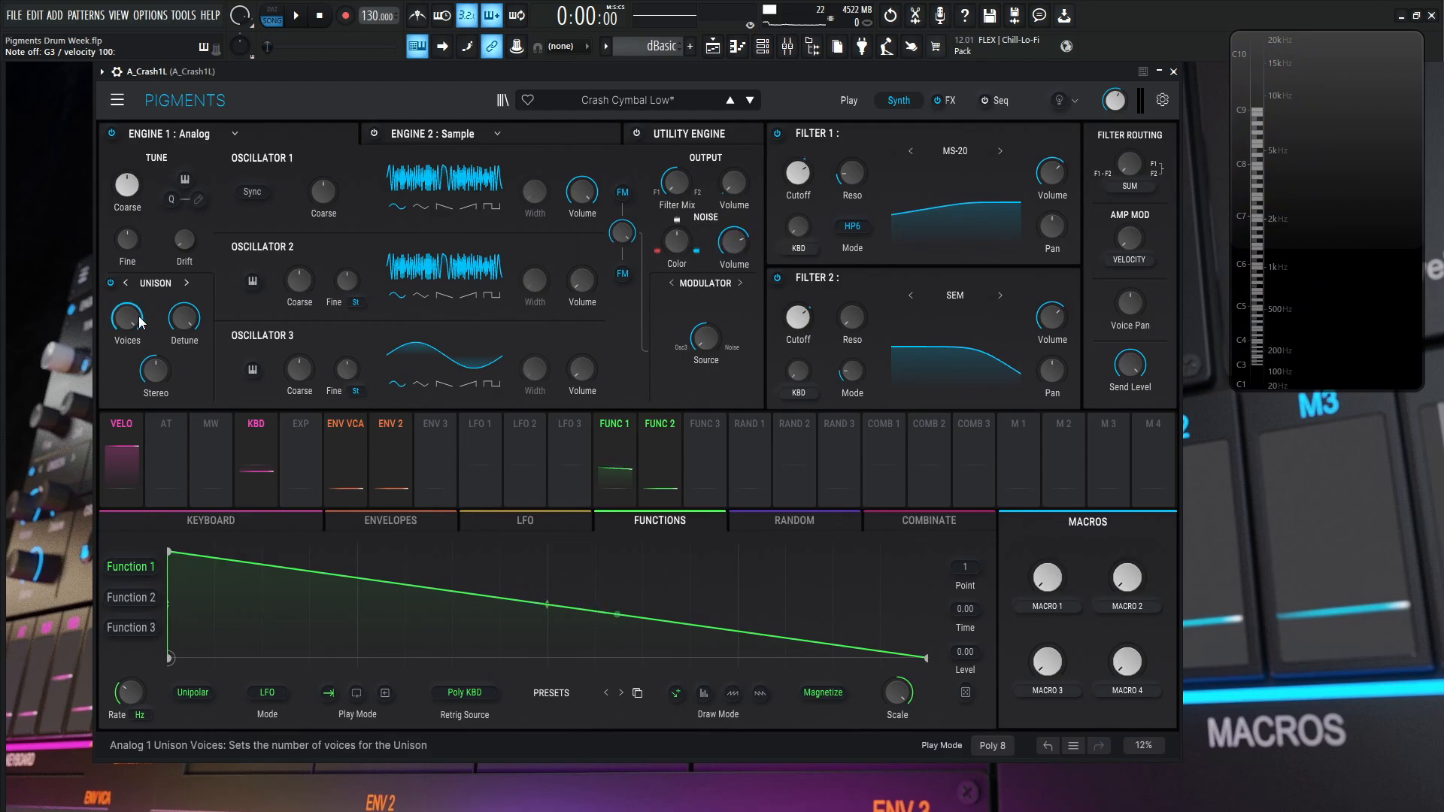
mouse_move(183, 317)
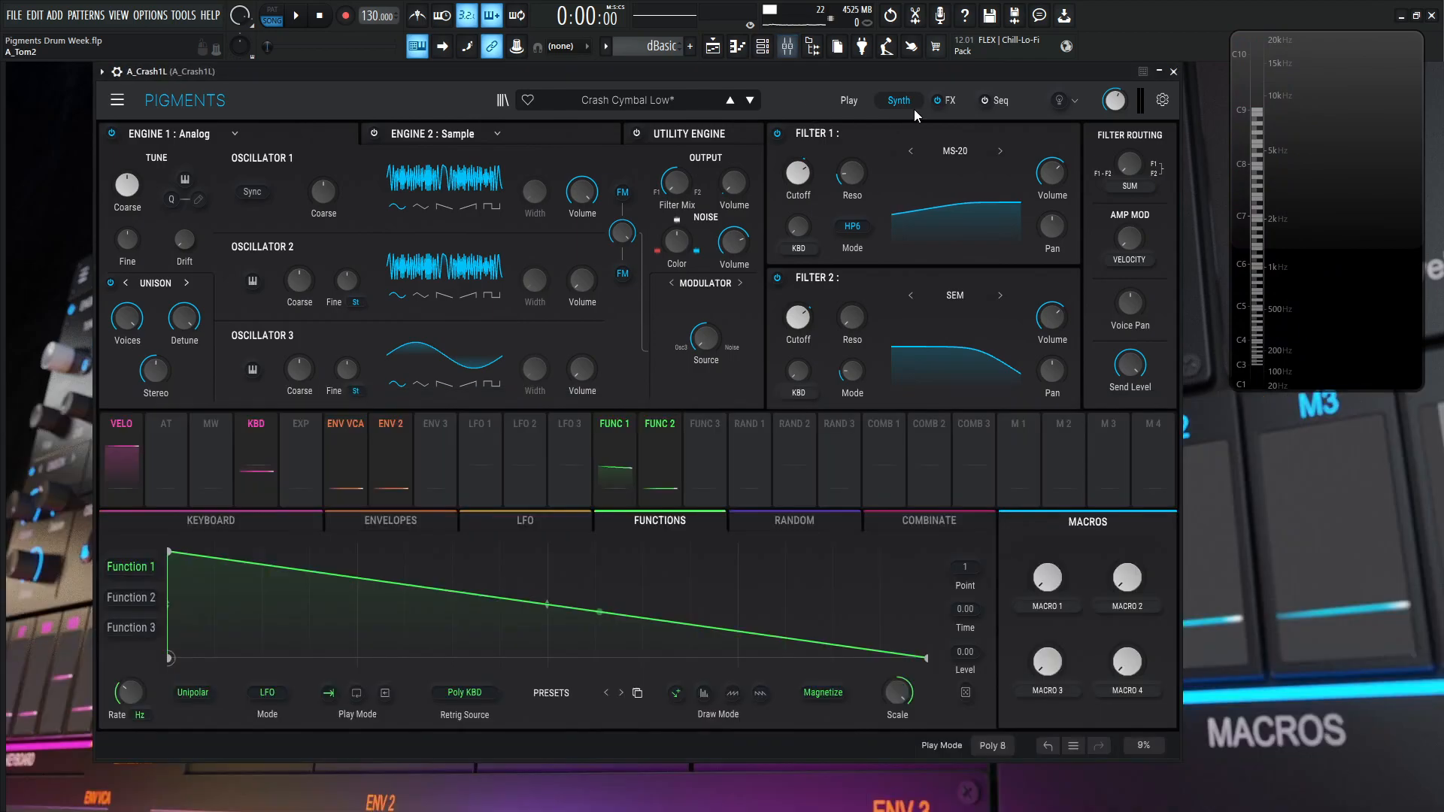
left_click(946, 100)
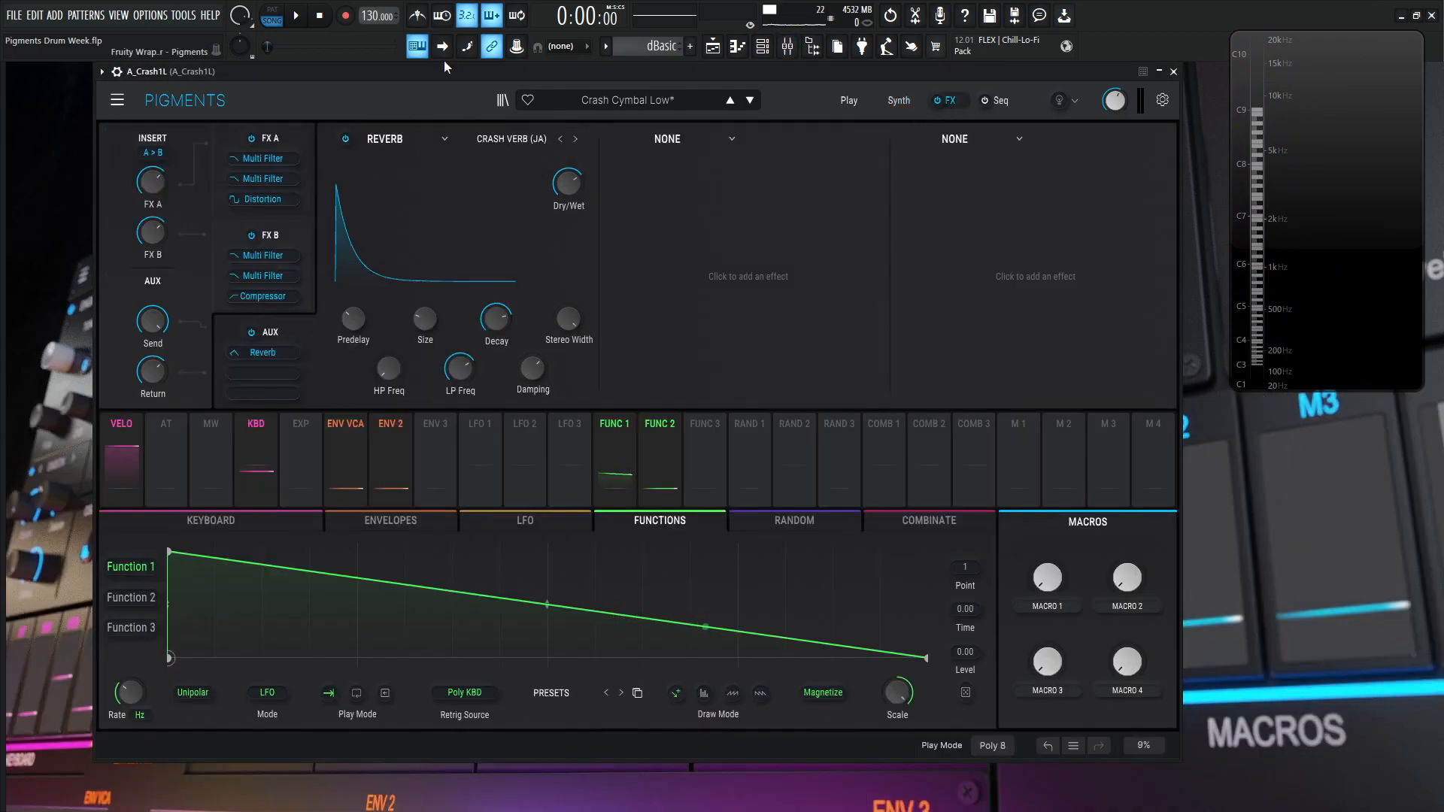
left_click(896, 101)
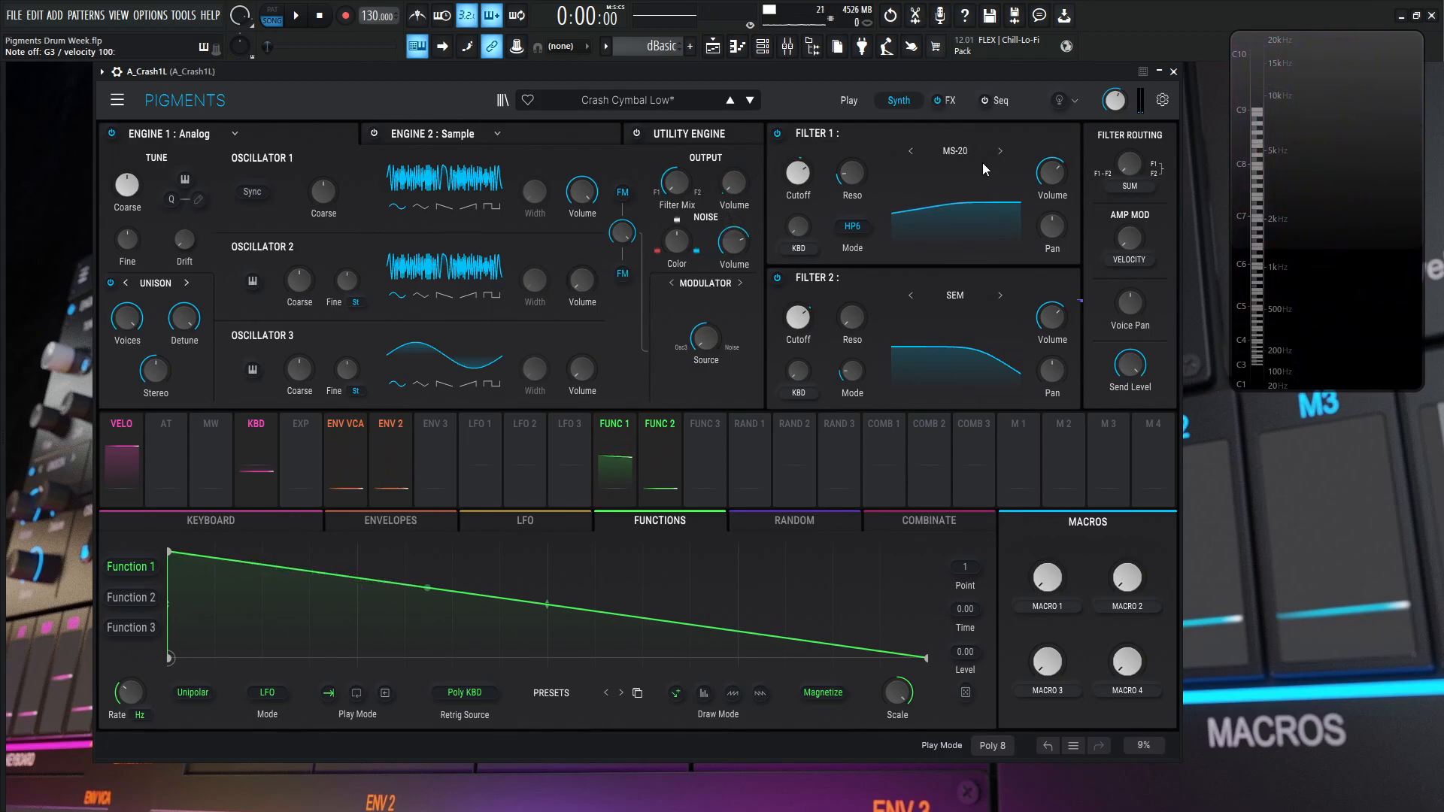
mouse_move(851, 227)
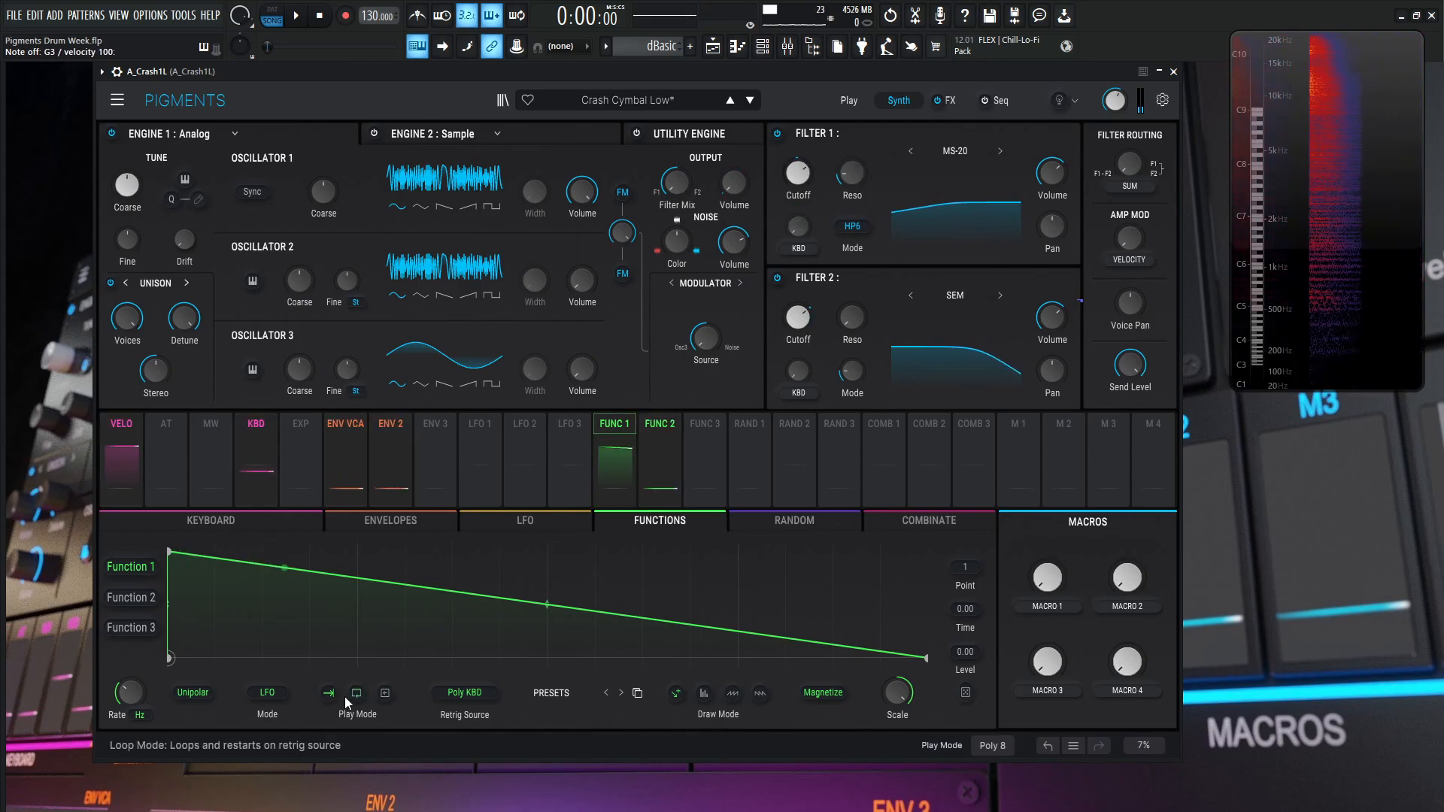
left_click(356, 692)
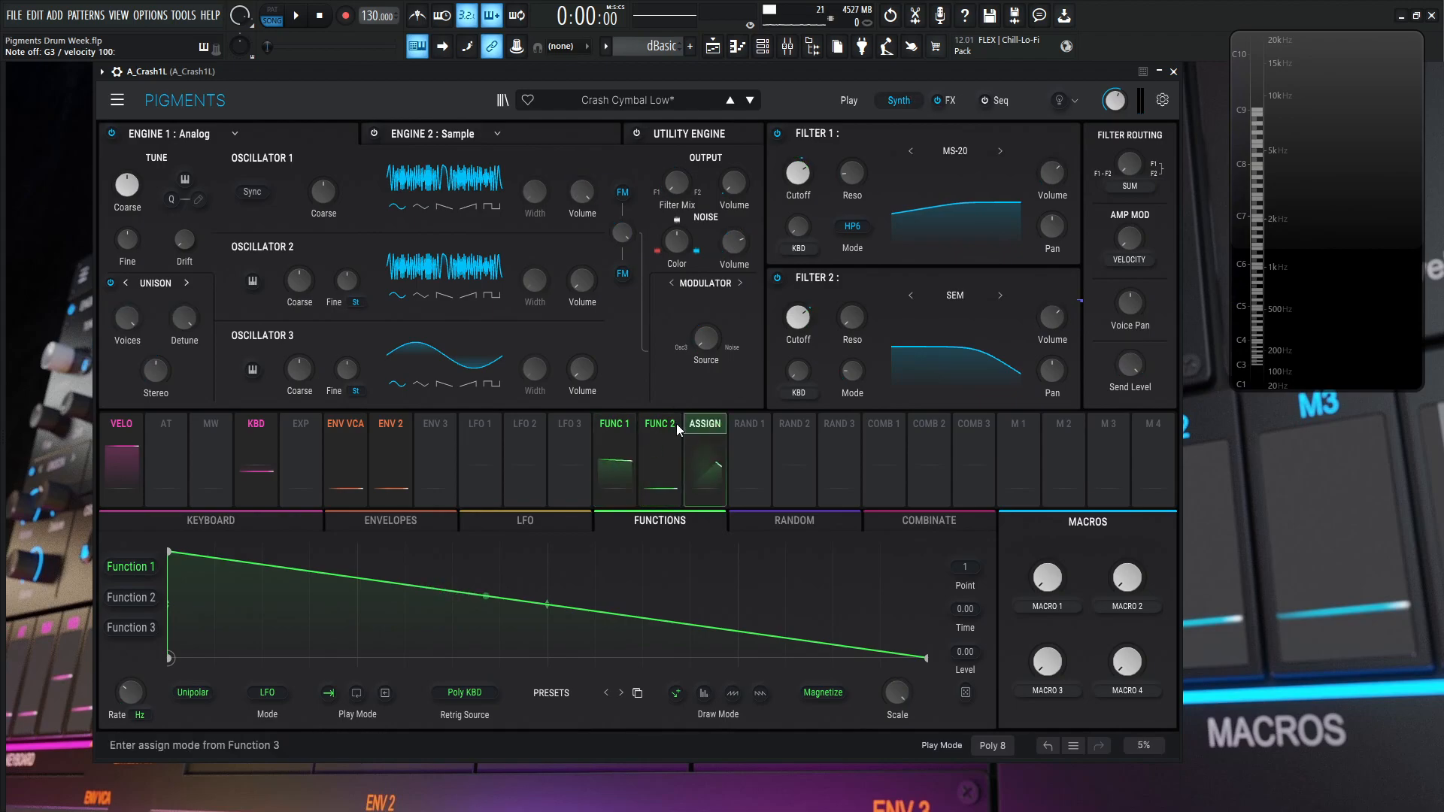
Step: View Function 2's curve, then show the three percussive envelopes
left_click(130, 698)
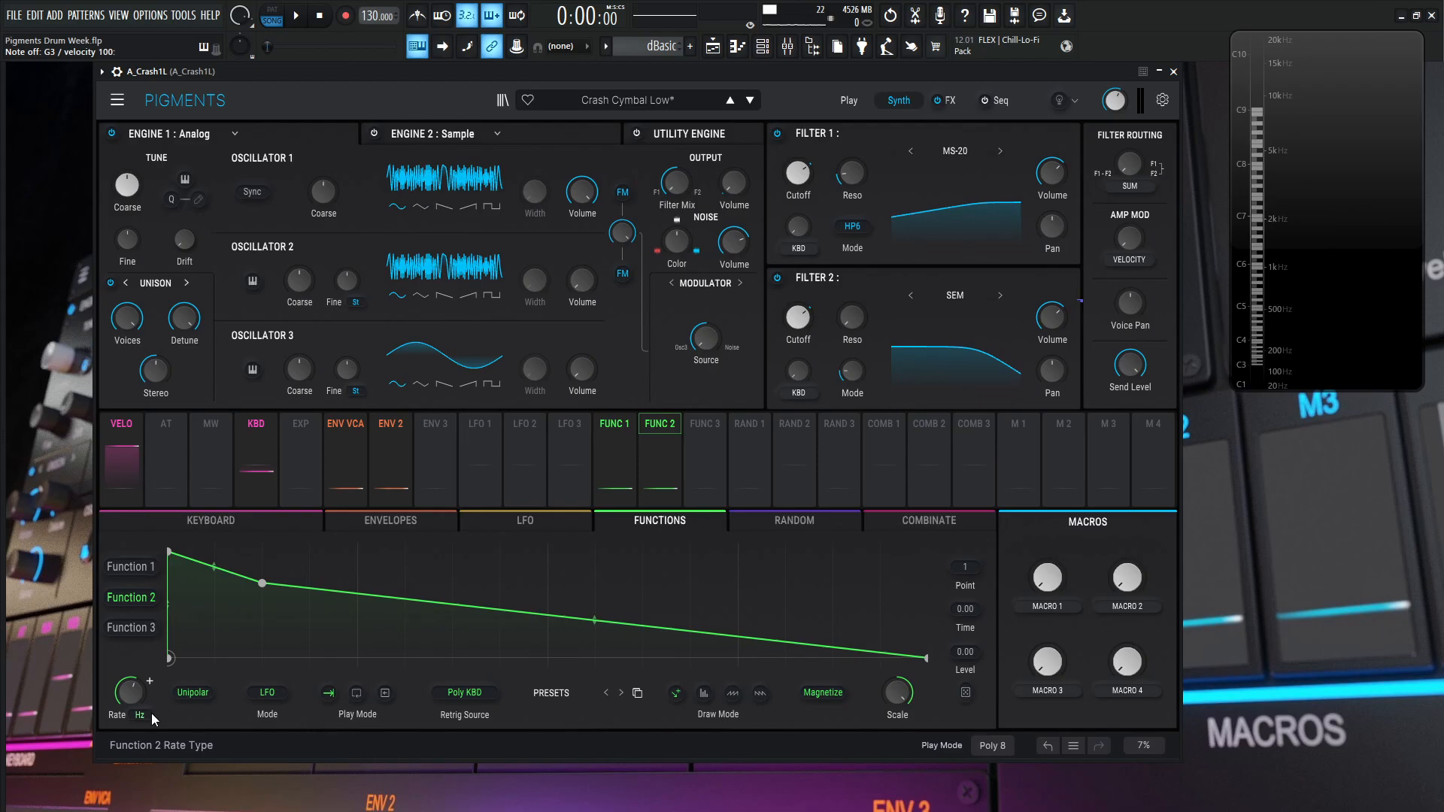
mouse_move(120, 691)
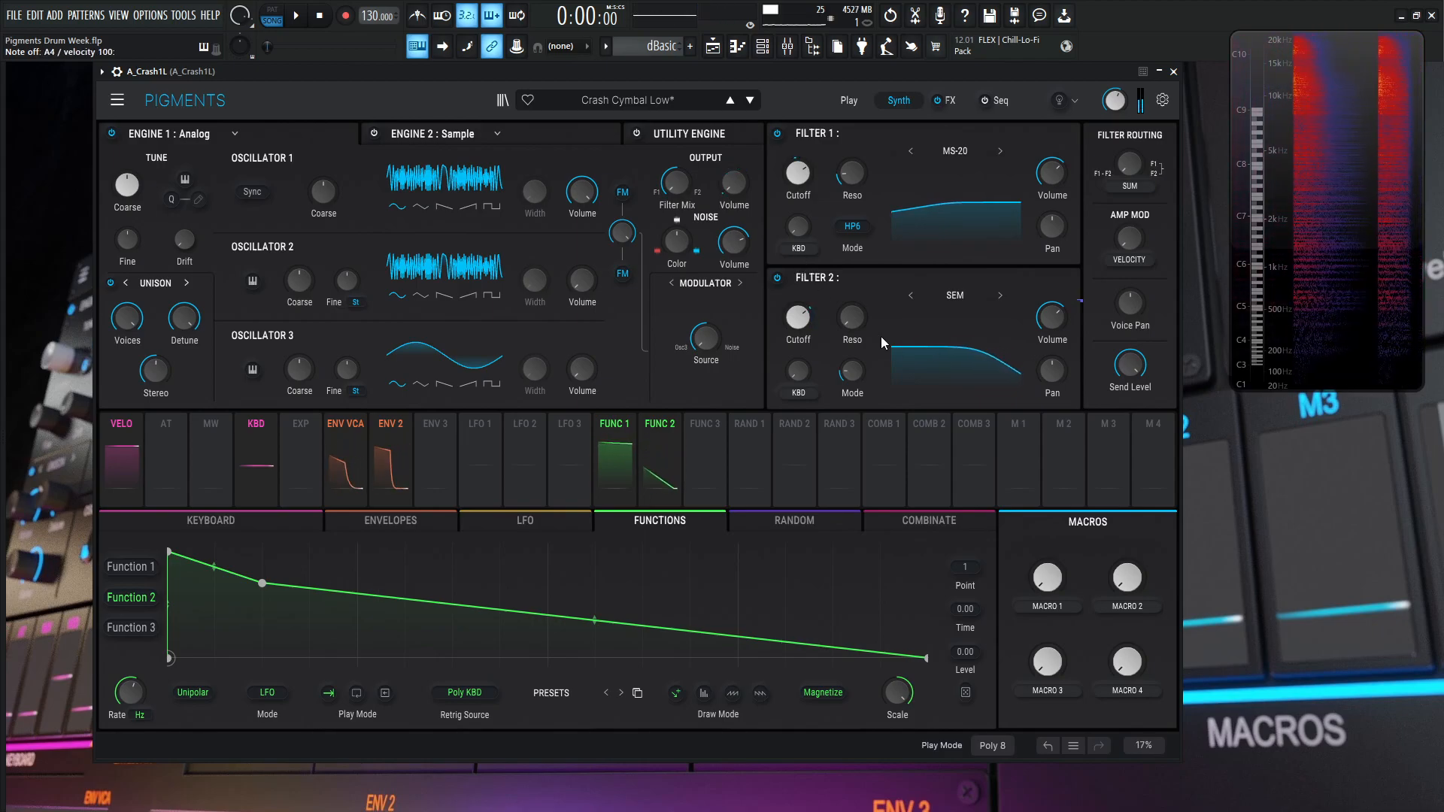
mouse_move(850, 373)
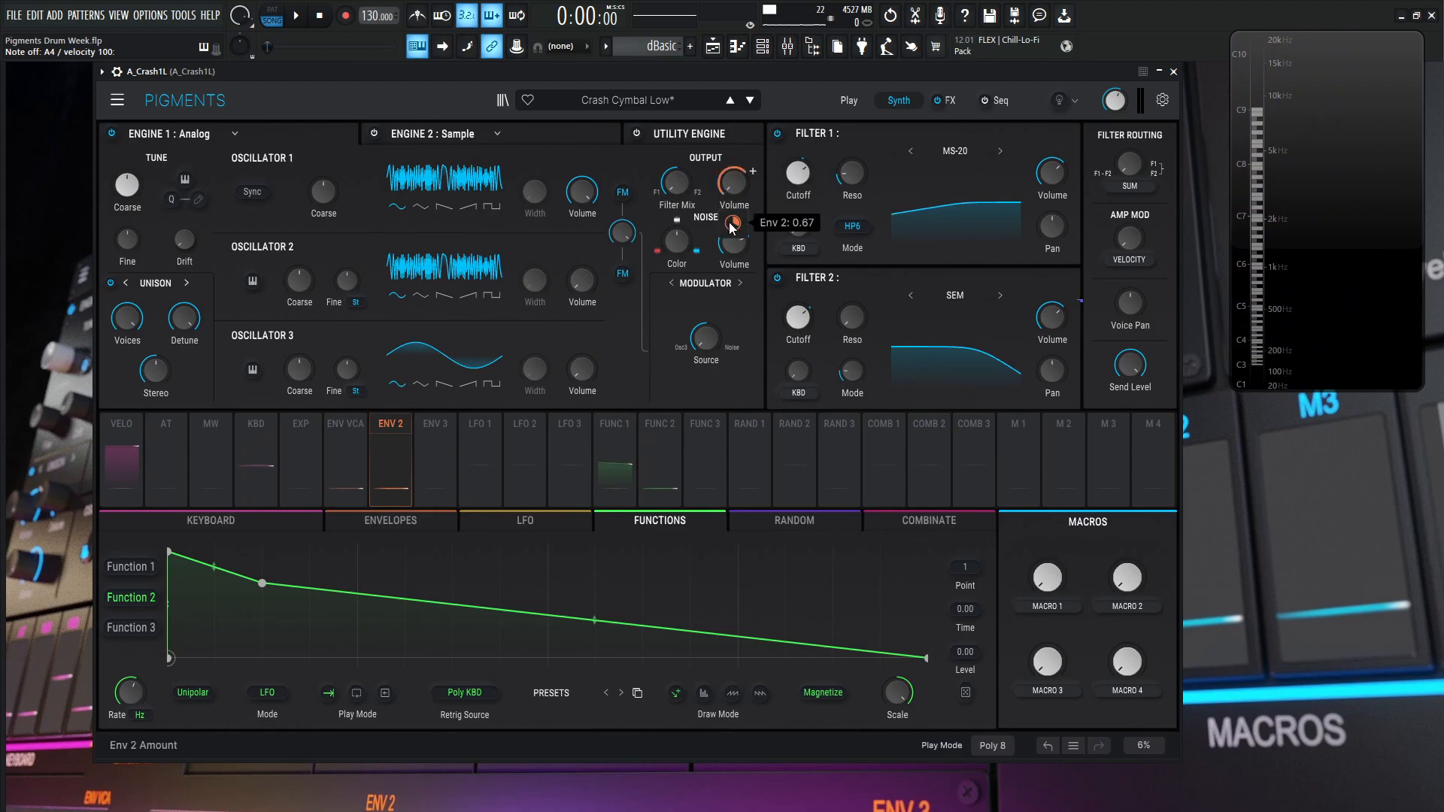
left_click(388, 521)
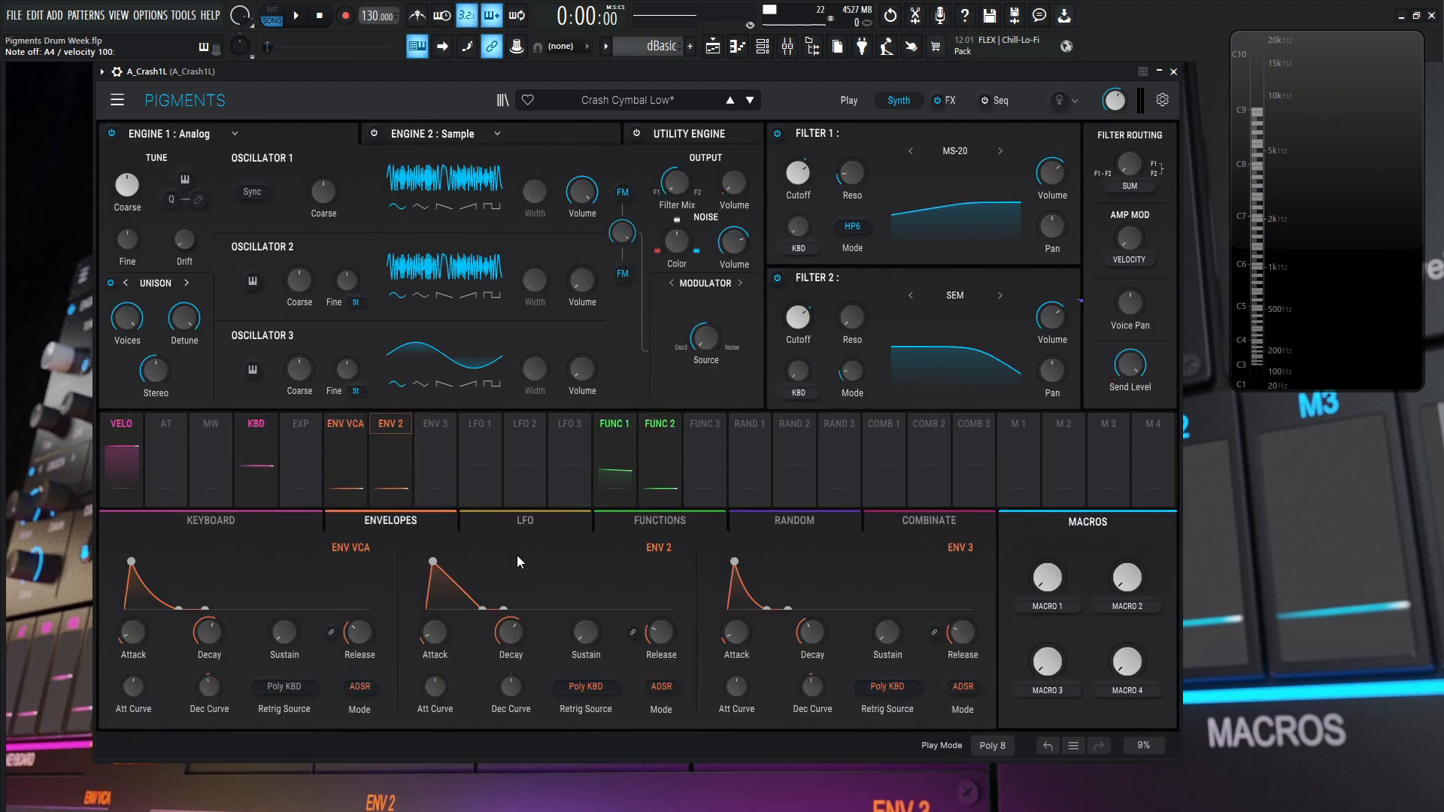
mouse_move(433, 642)
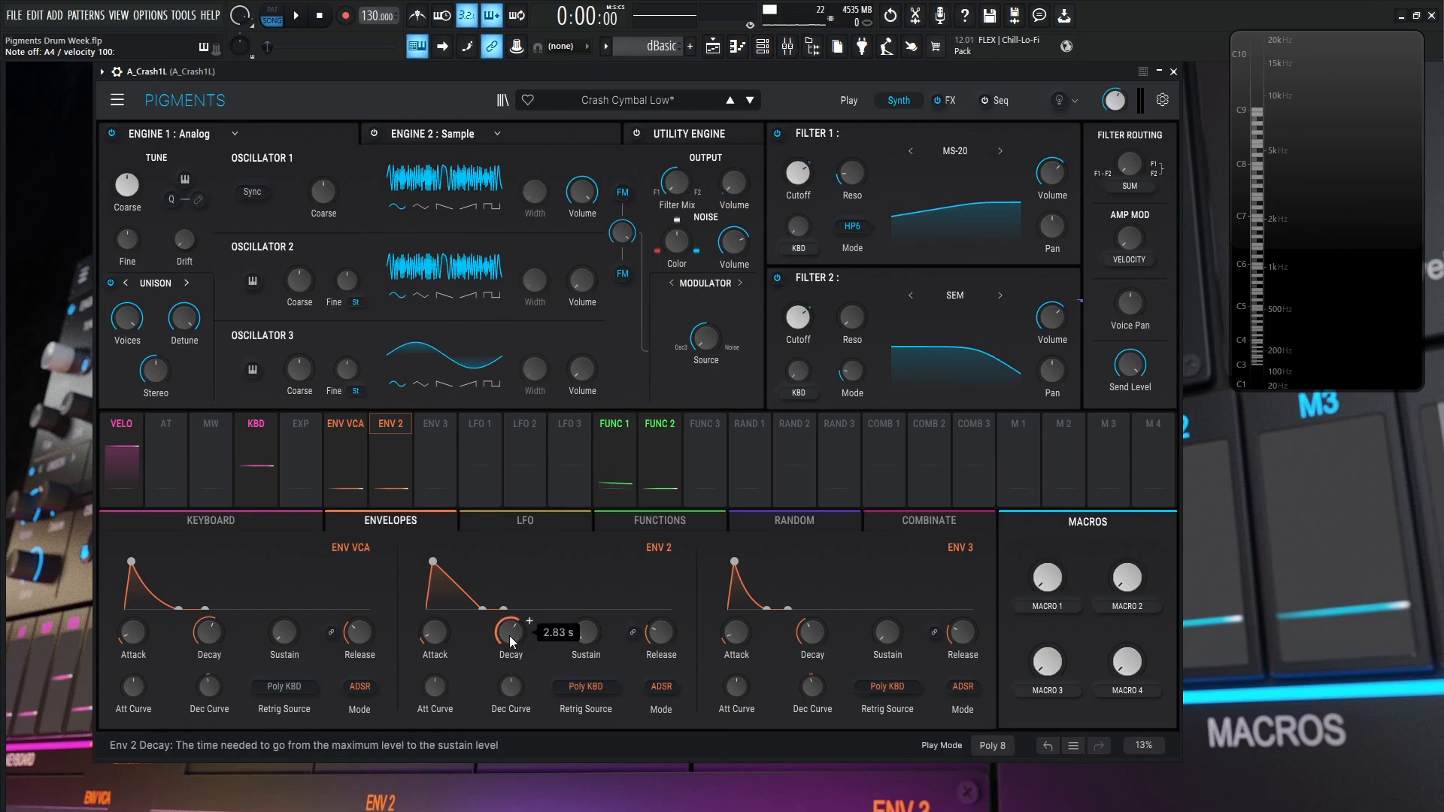
mouse_move(592, 645)
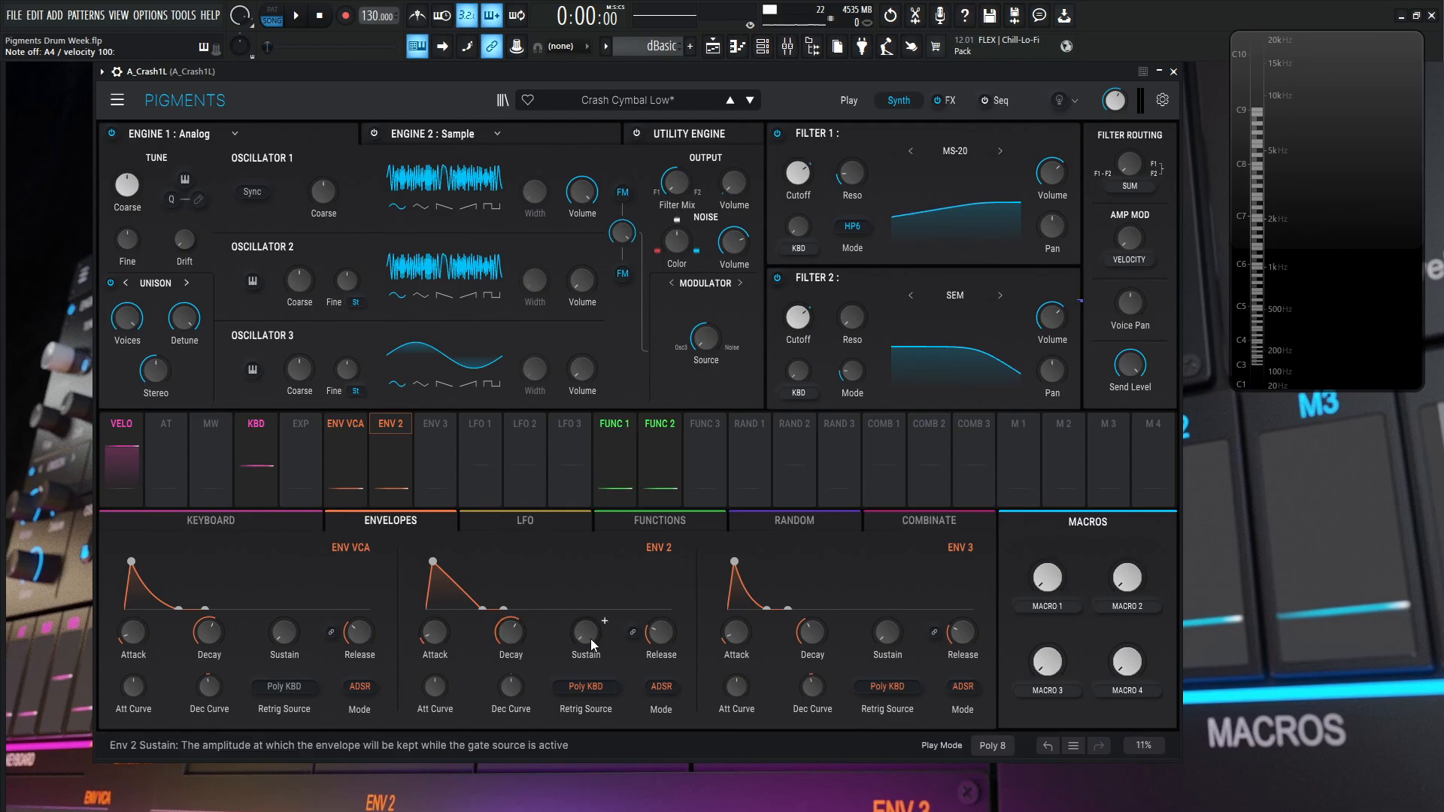
mouse_move(659, 636)
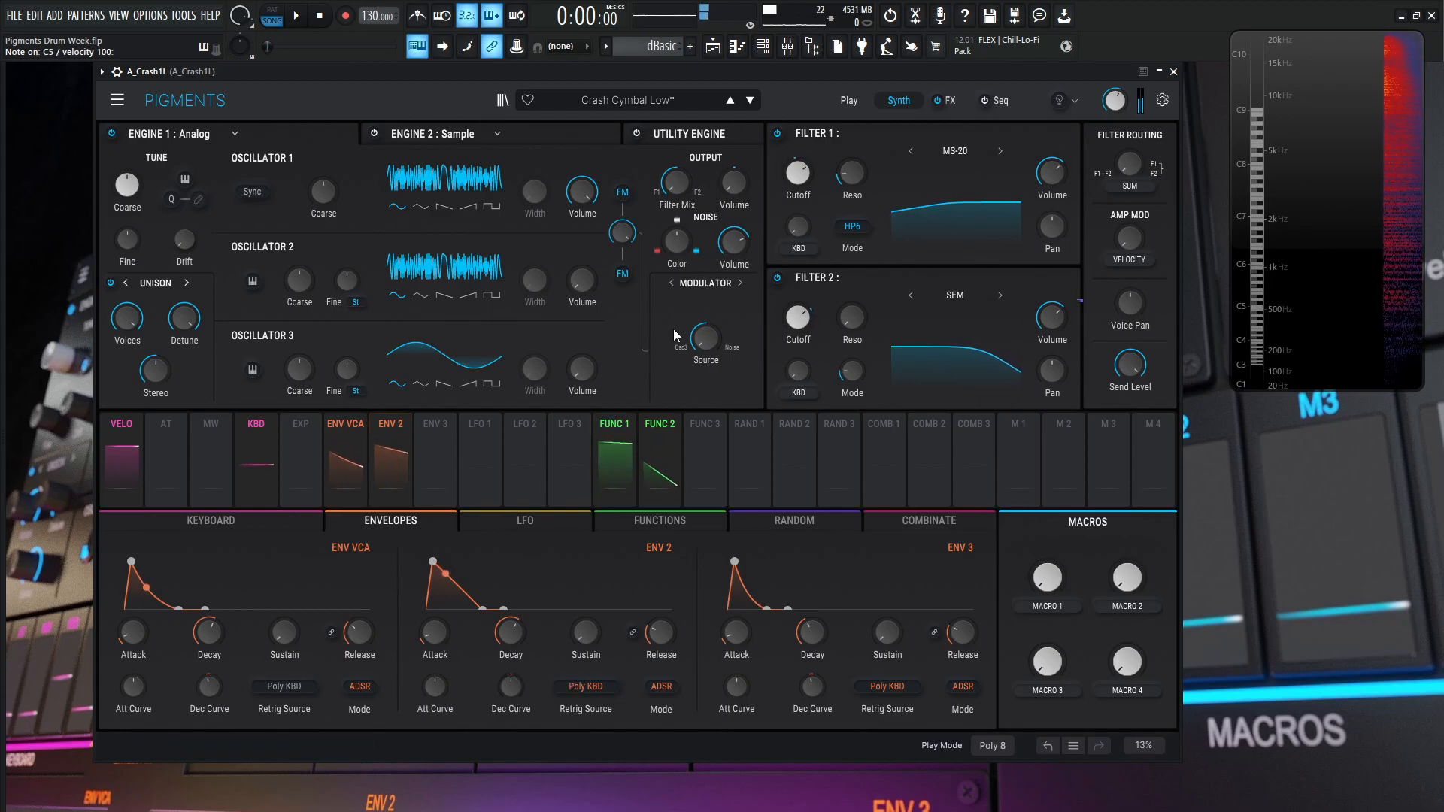
Step: Show the FX page with the insert chains and Crash Verb aux reverb
left_click(946, 100)
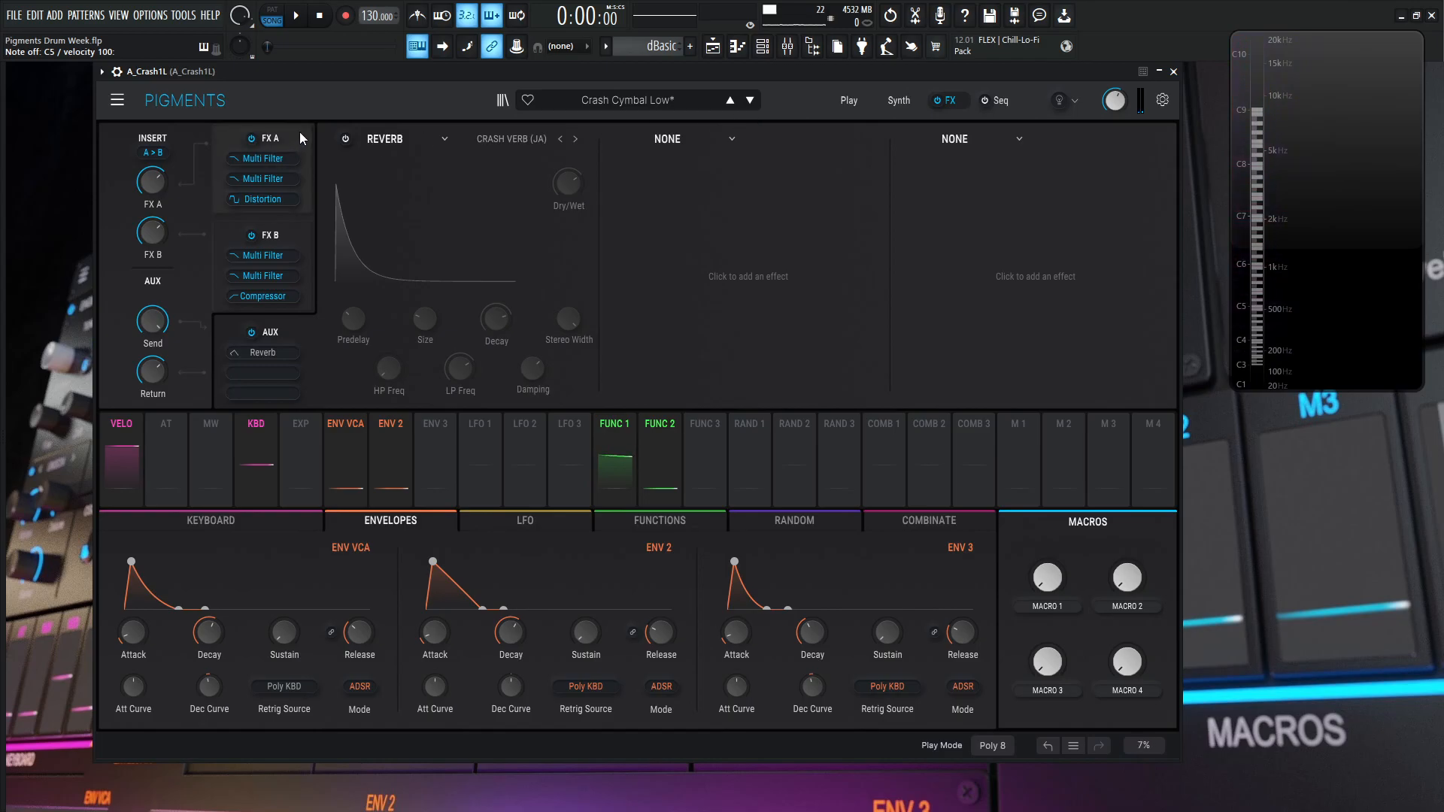
Step: In FX A, enable the high-pass Multi Filter 1 and the notch Multi Filter 2
left_click(268, 158)
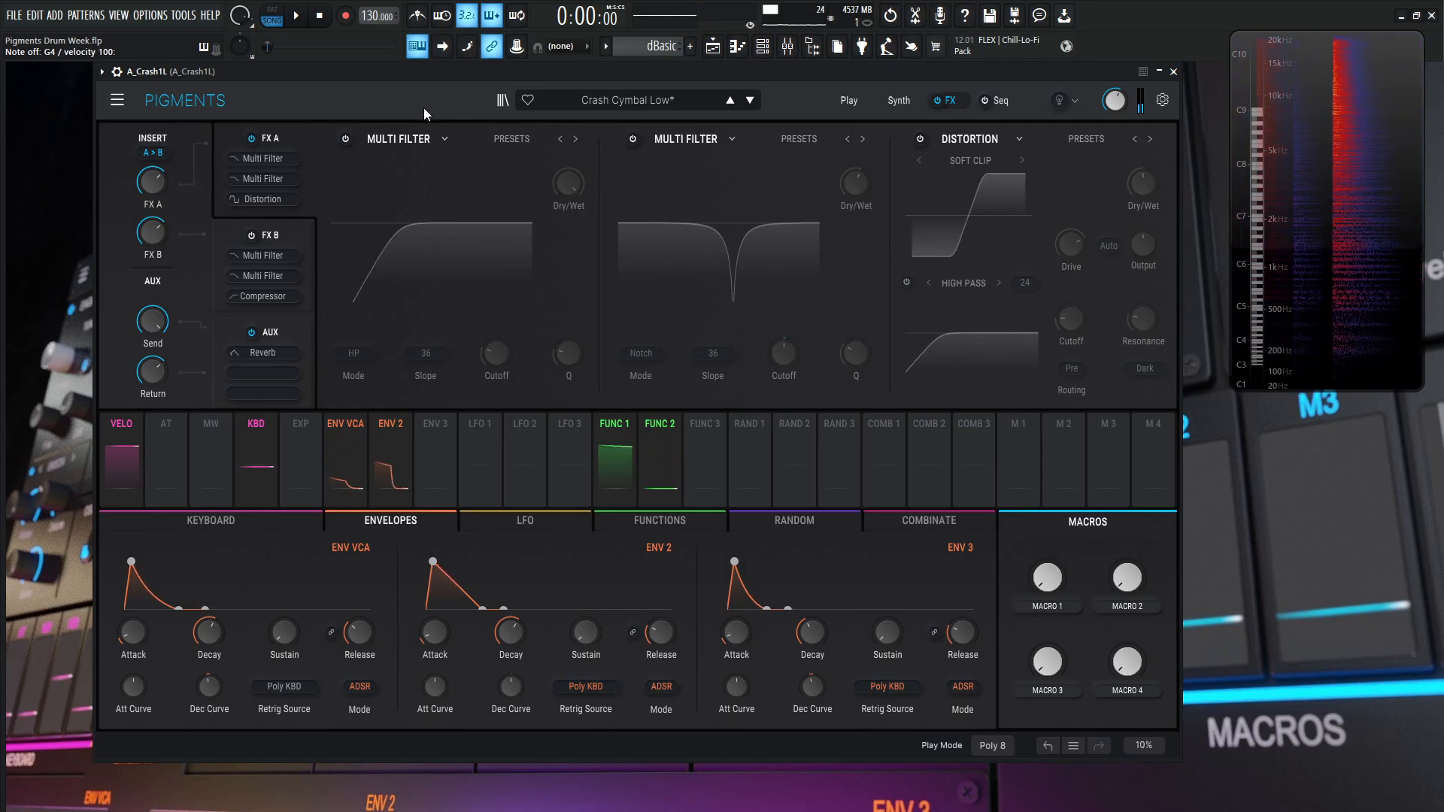
left_click(345, 138)
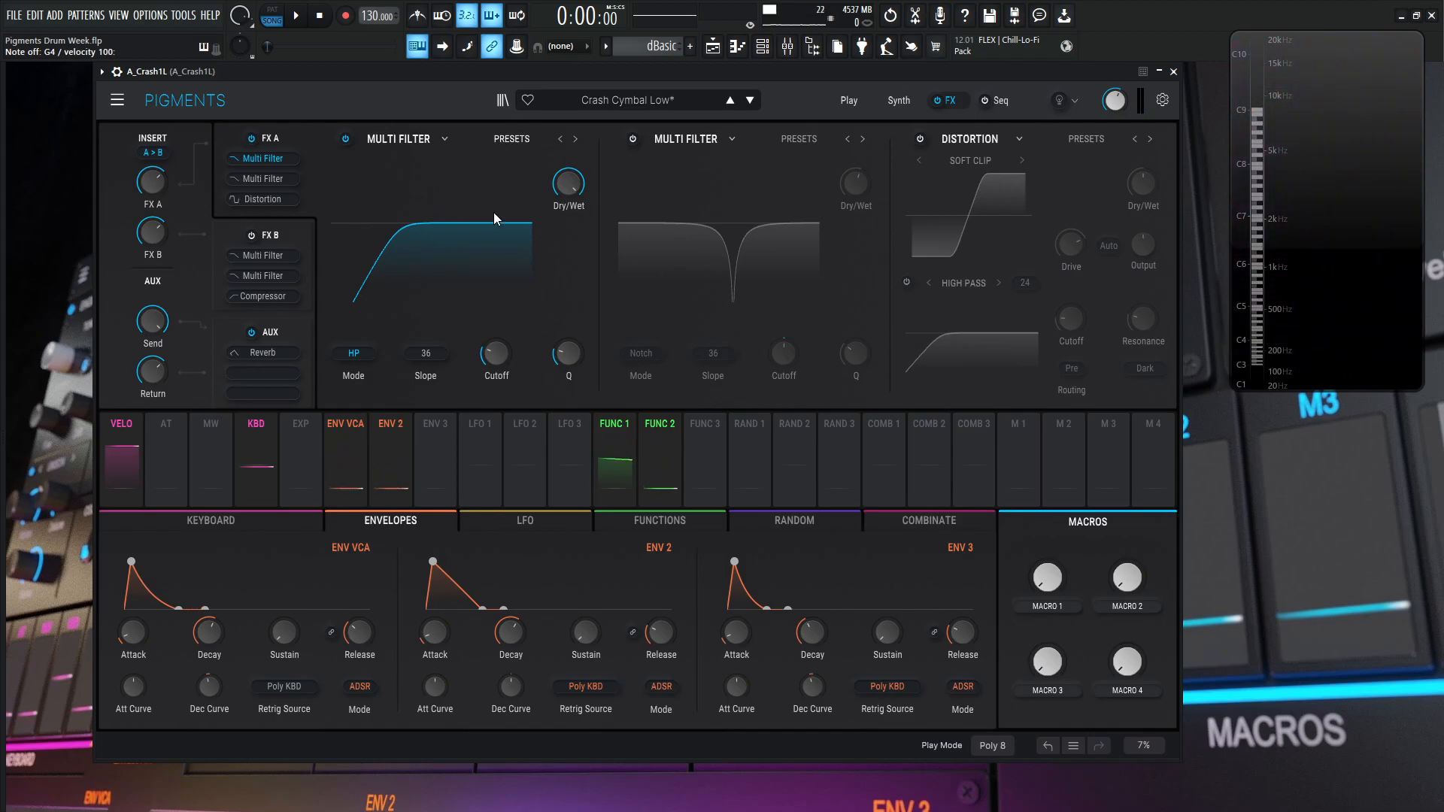
mouse_move(562, 309)
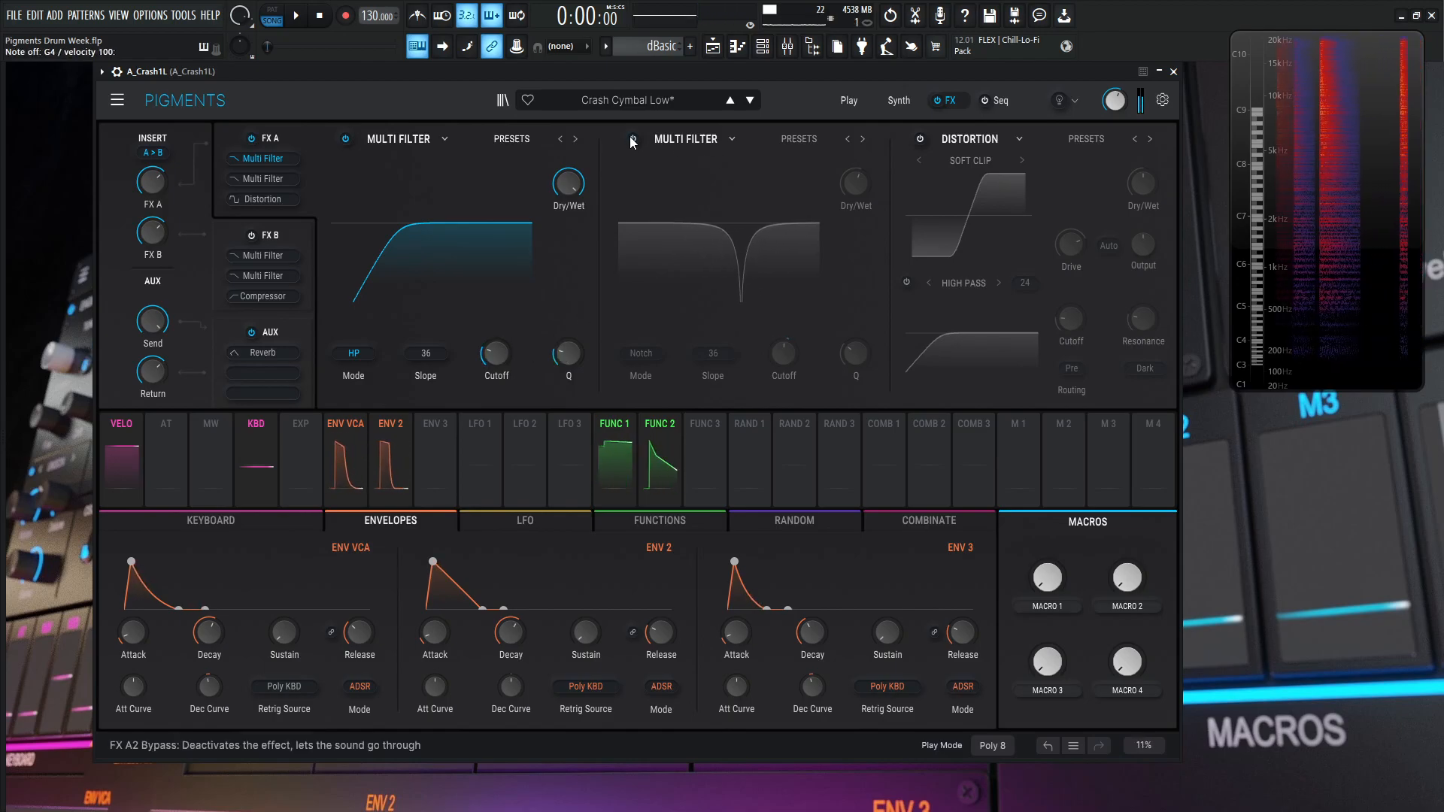
left_click(631, 139)
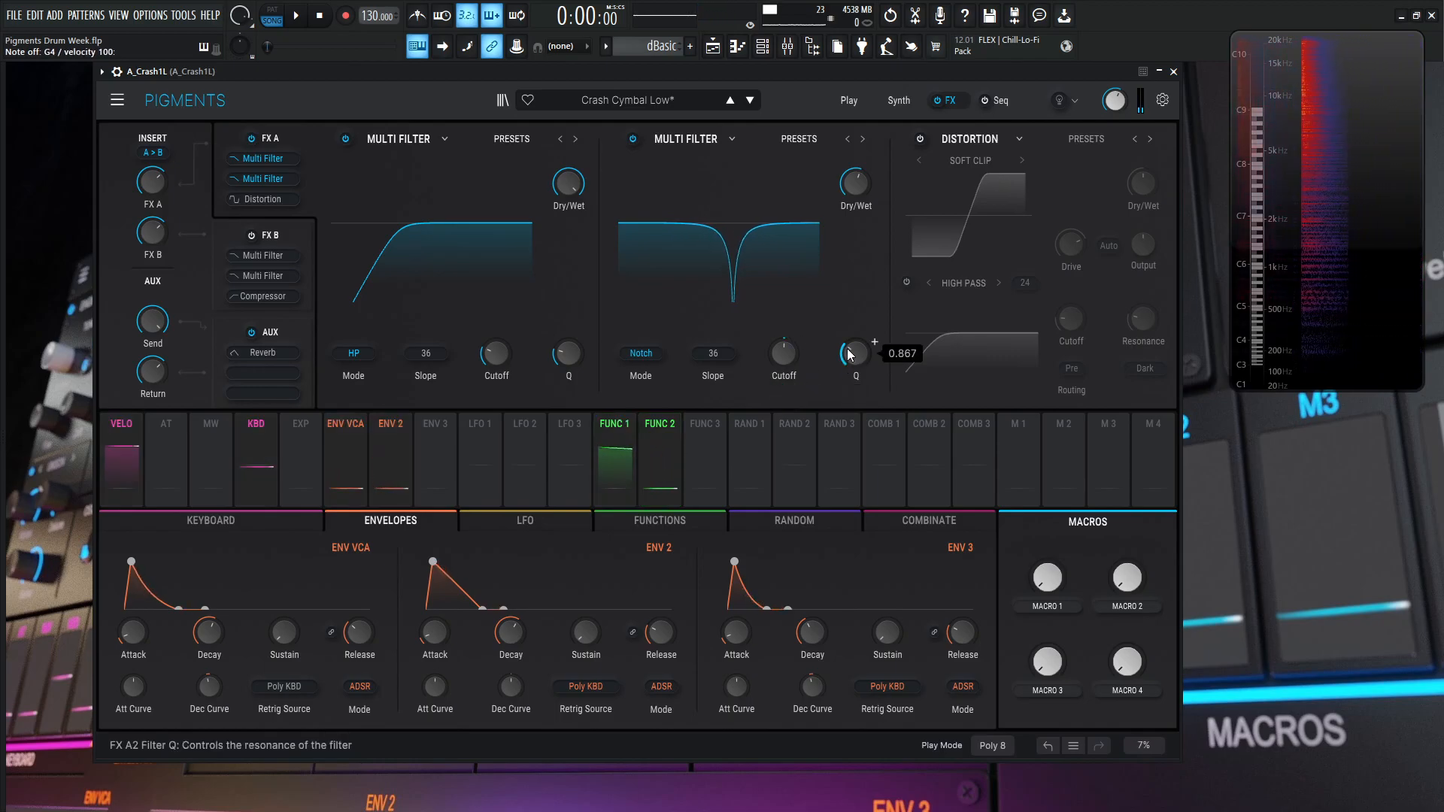
mouse_move(855, 182)
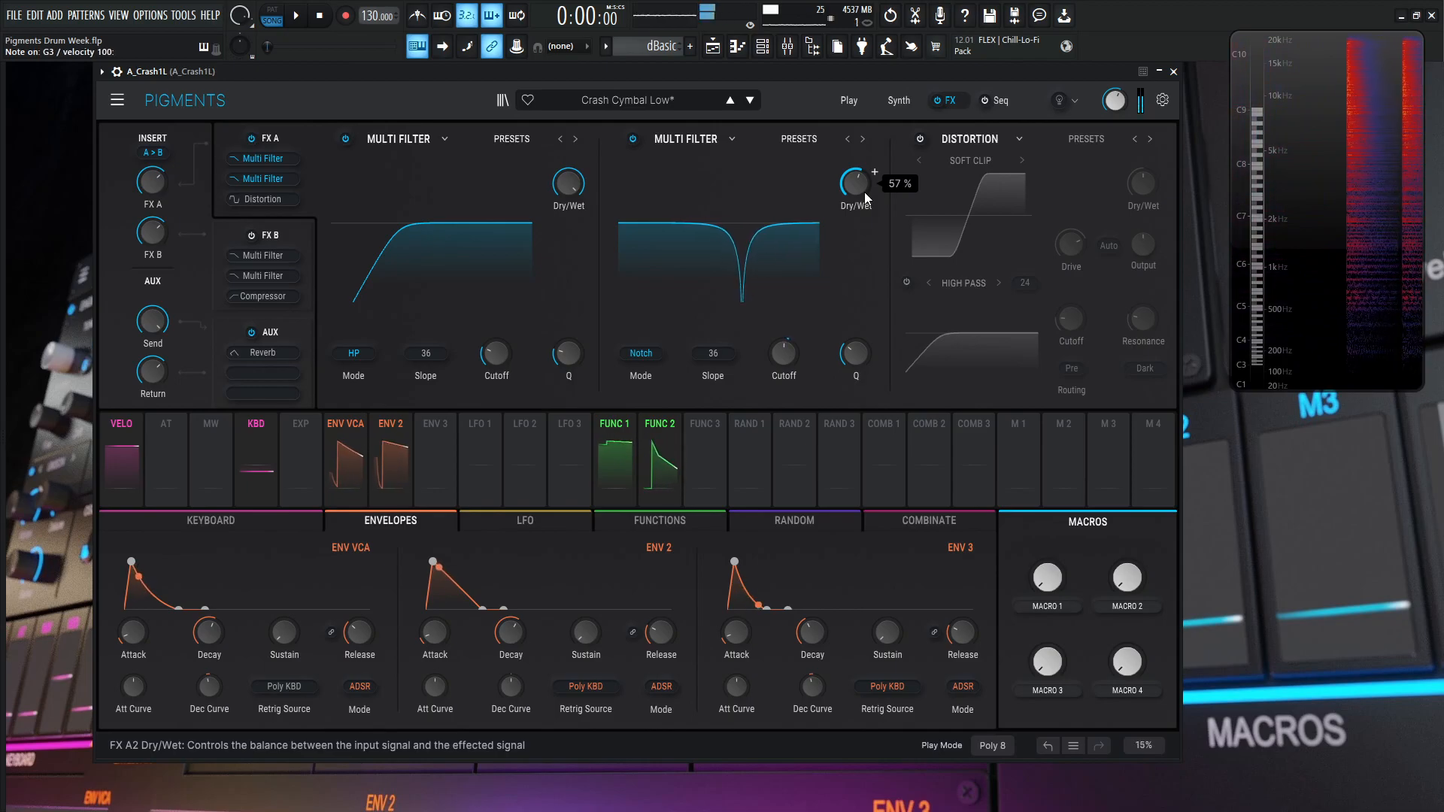
Step: Enable the soft-clip Distortion, bypassing it briefly to compare, leaving it on
left_click(917, 139)
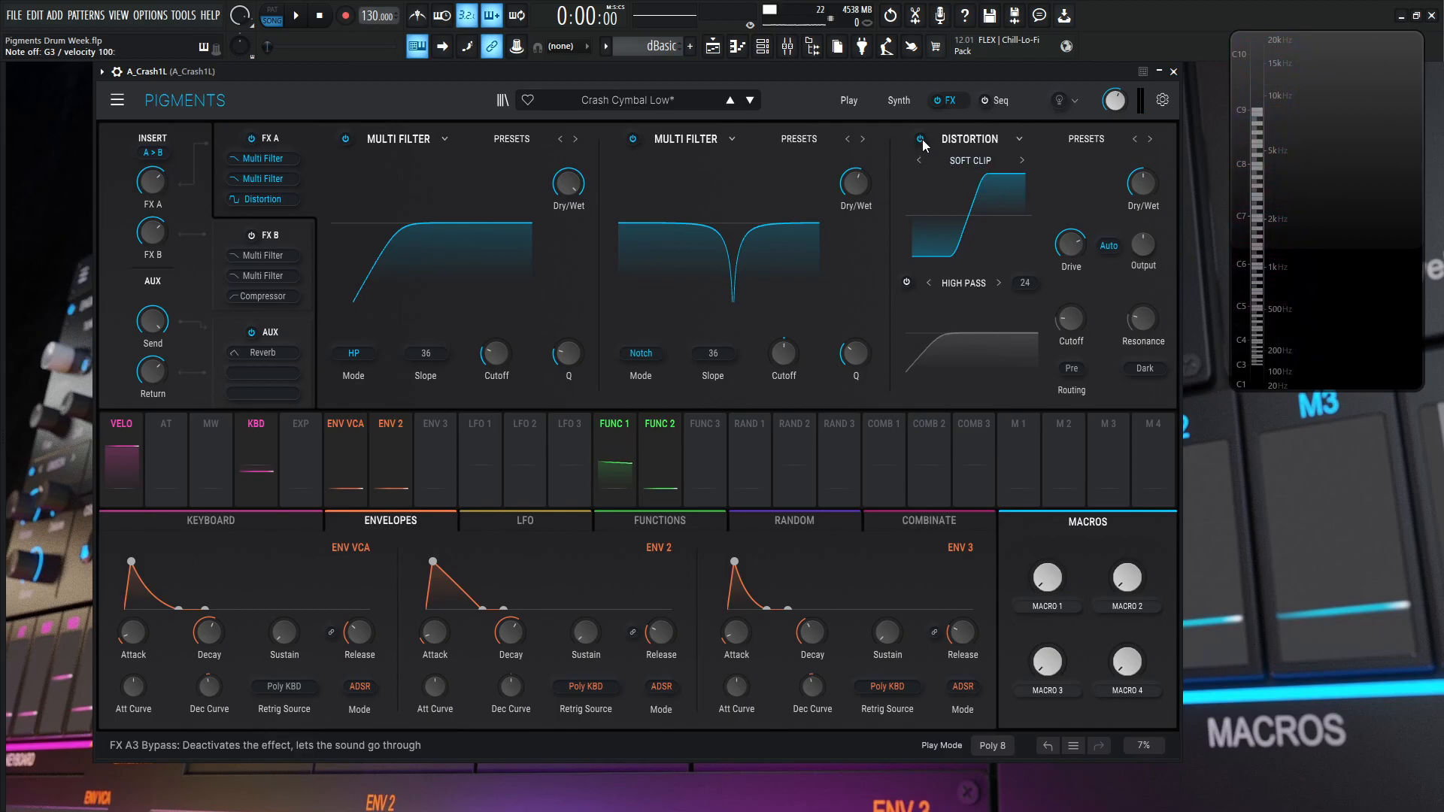
left_click(920, 138)
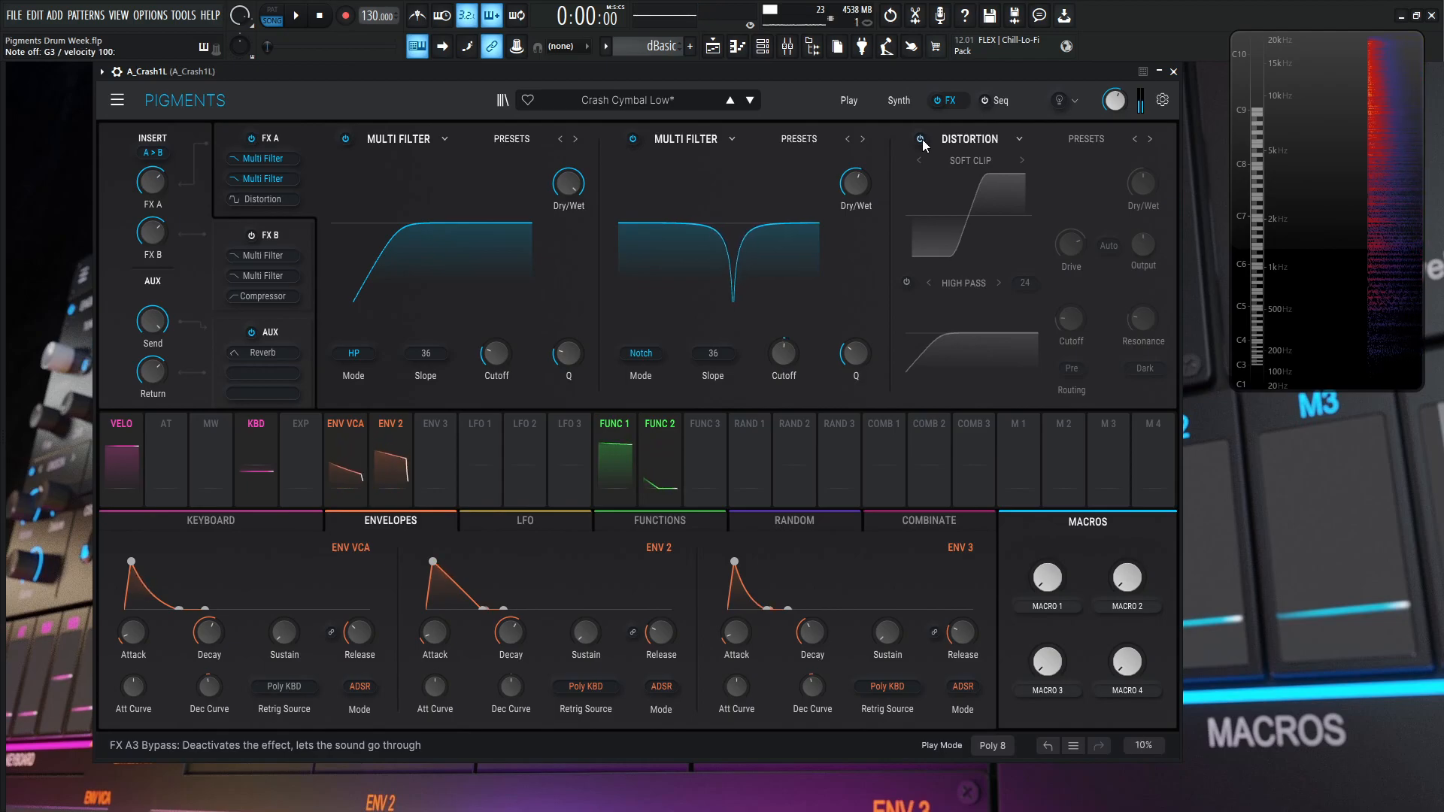
left_click(919, 138)
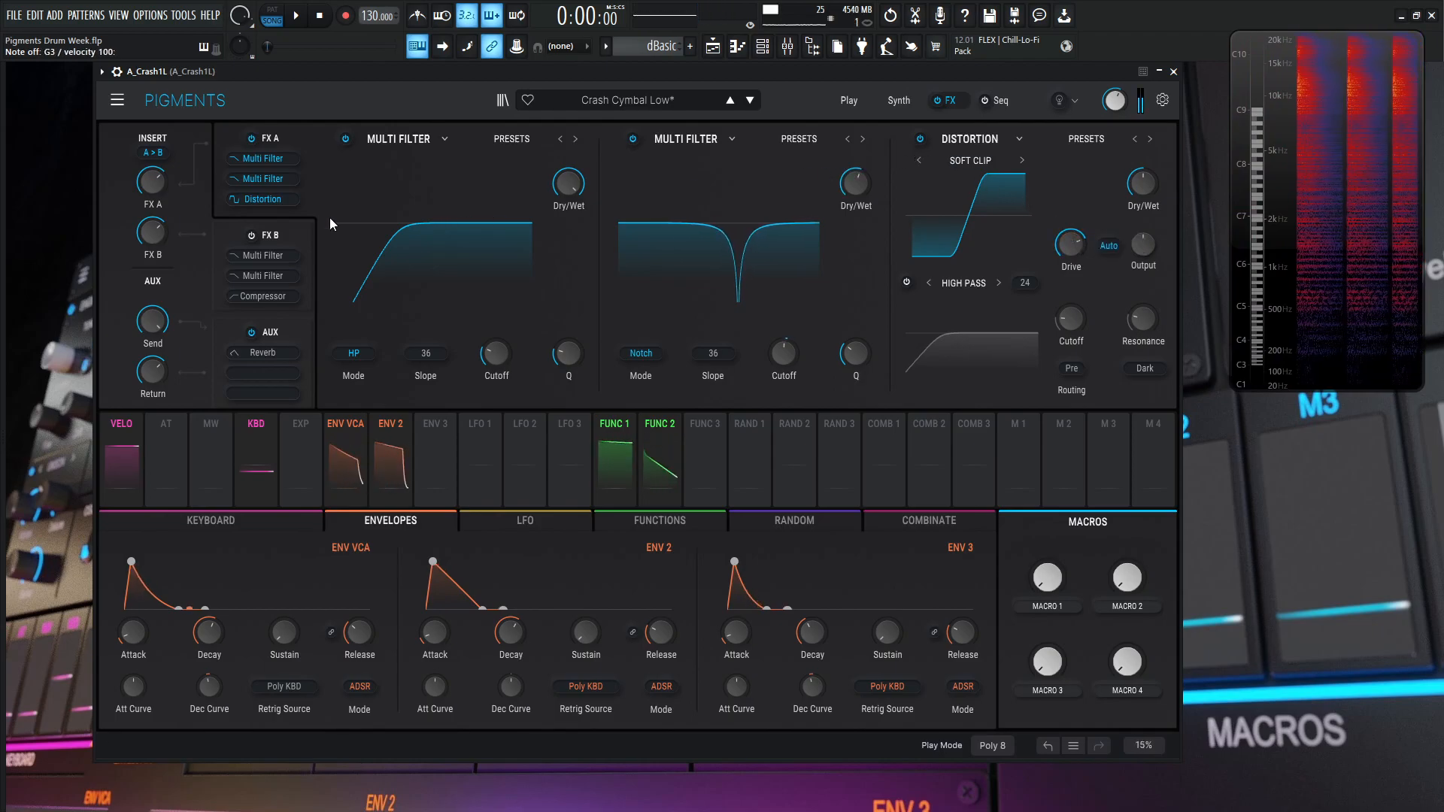
Step: Show FX B and switch on its CombFB Multi Filter
left_click(260, 296)
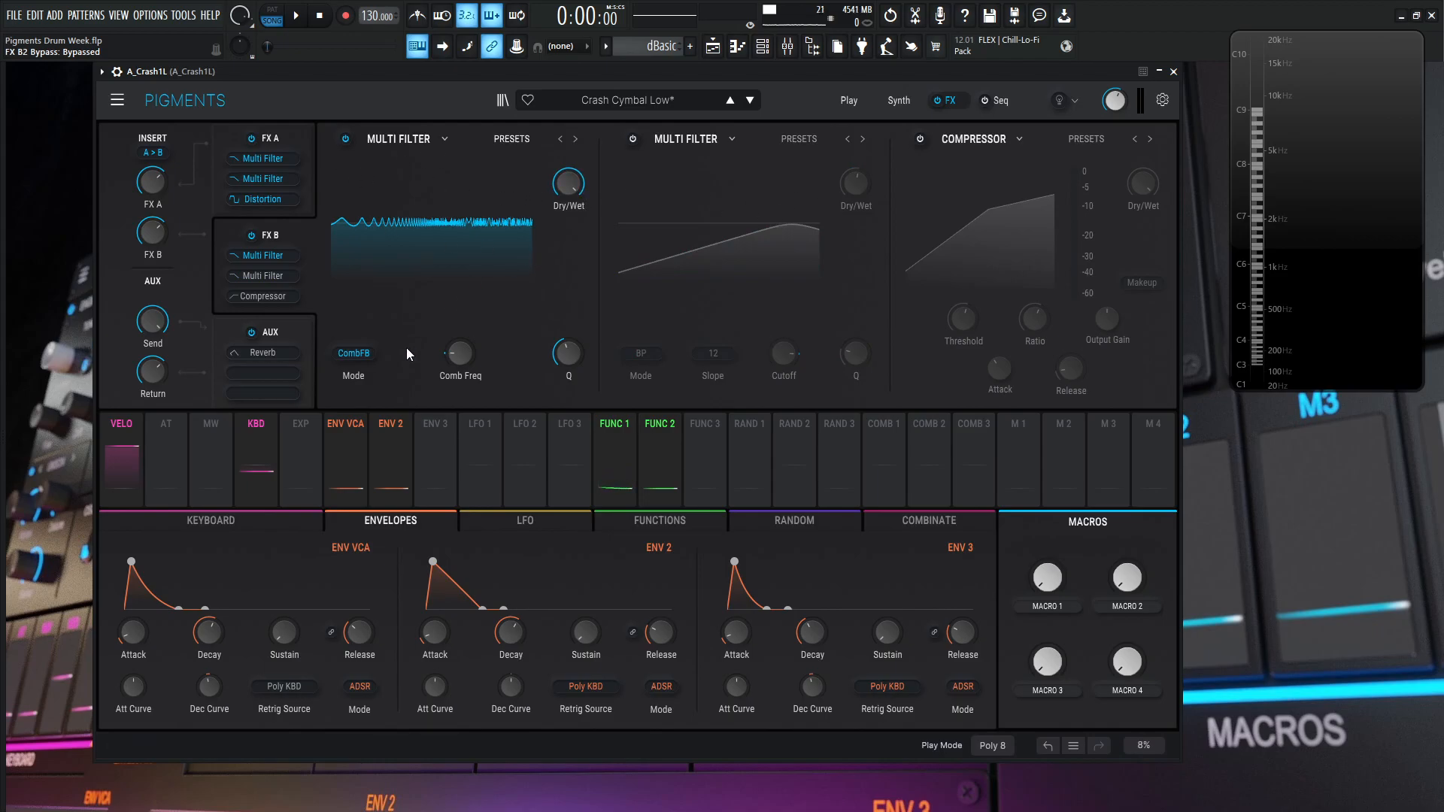
mouse_move(352, 351)
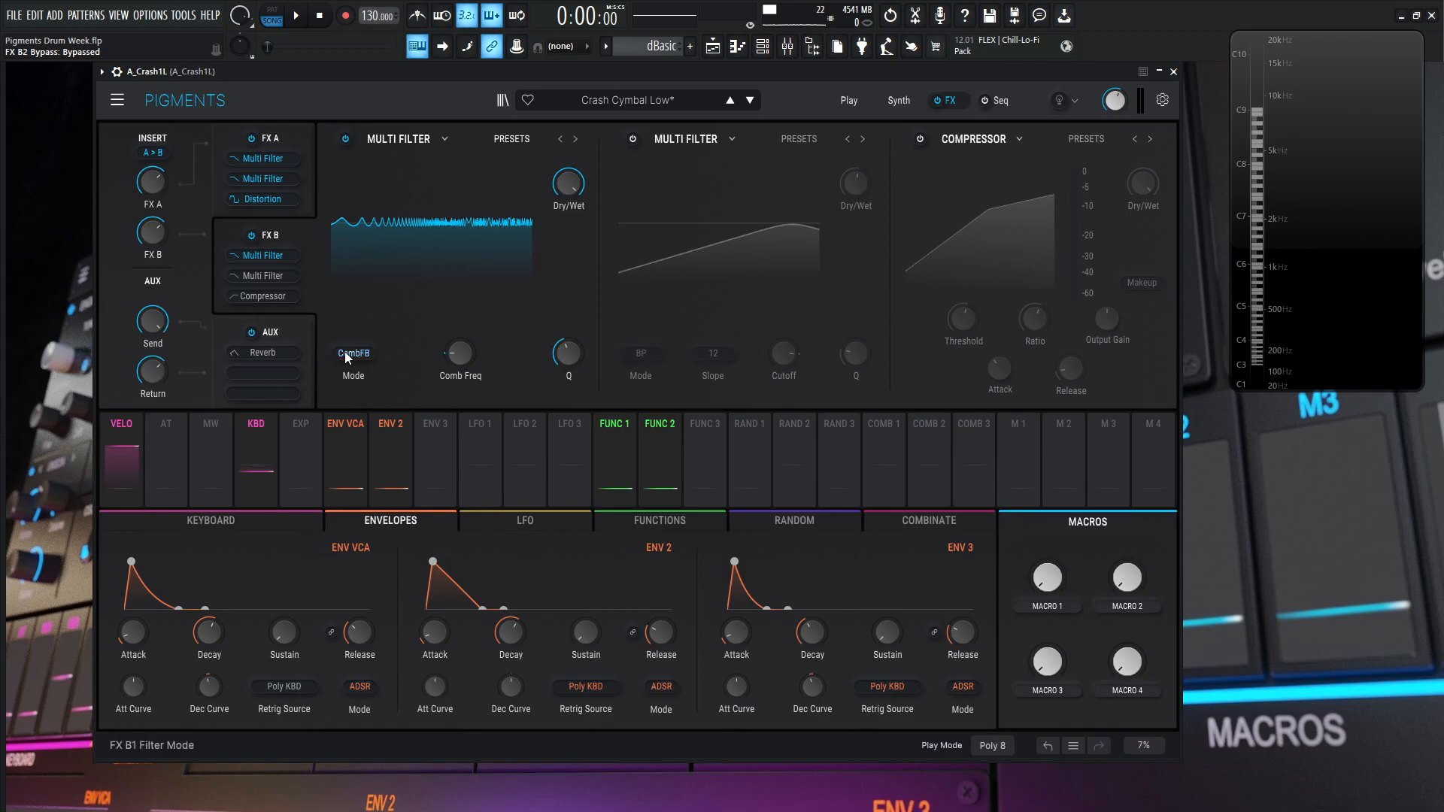
left_click(457, 353)
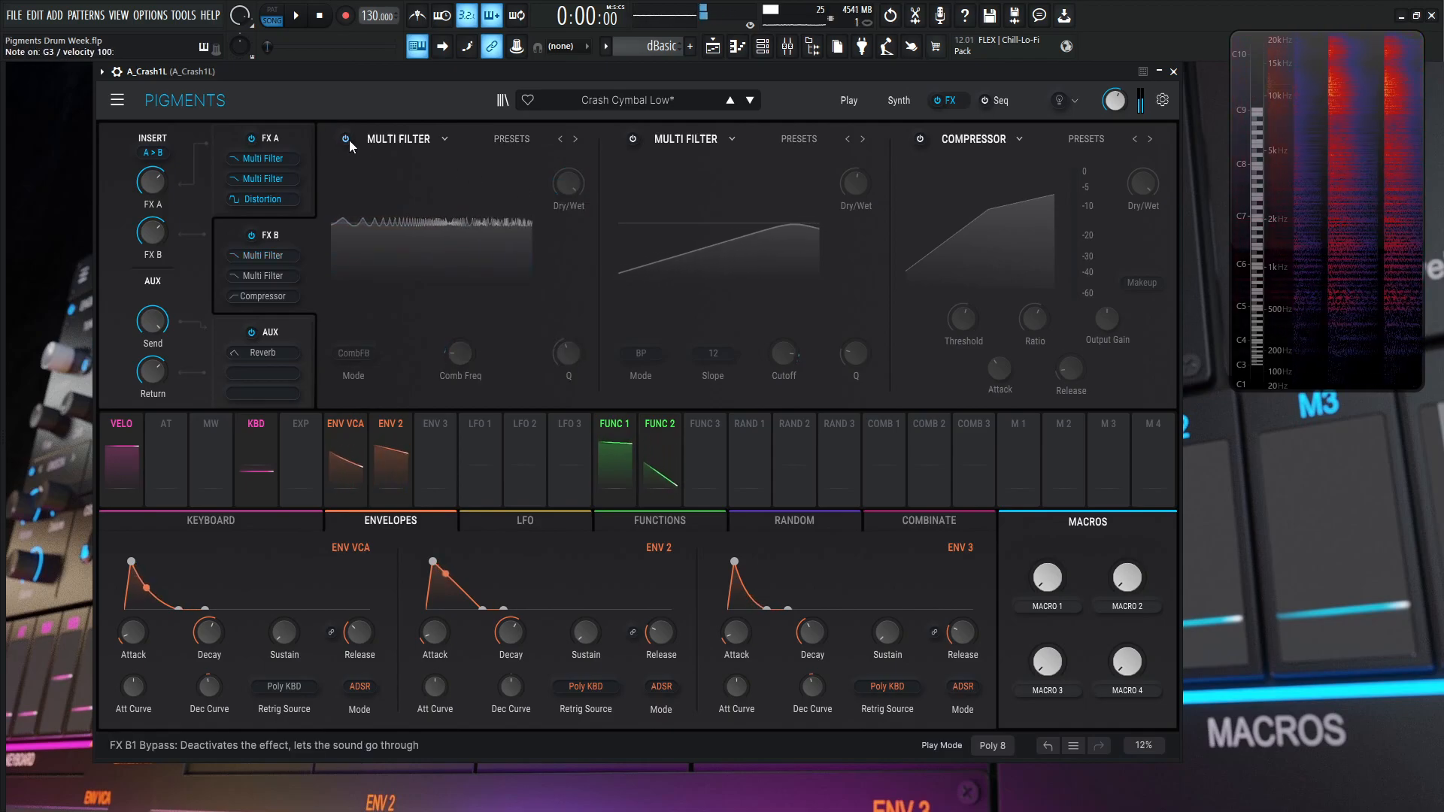
left_click(346, 138)
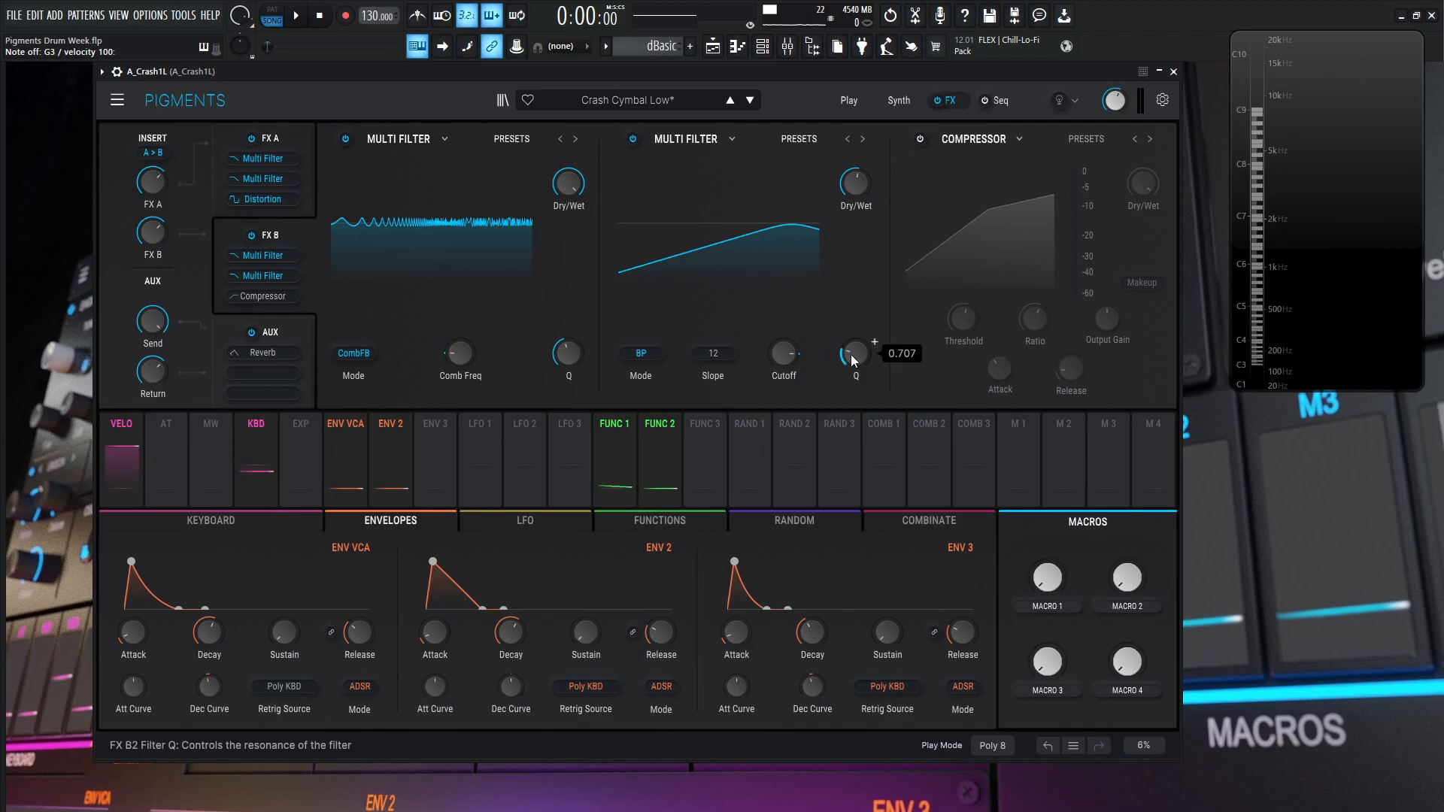
mouse_move(911, 210)
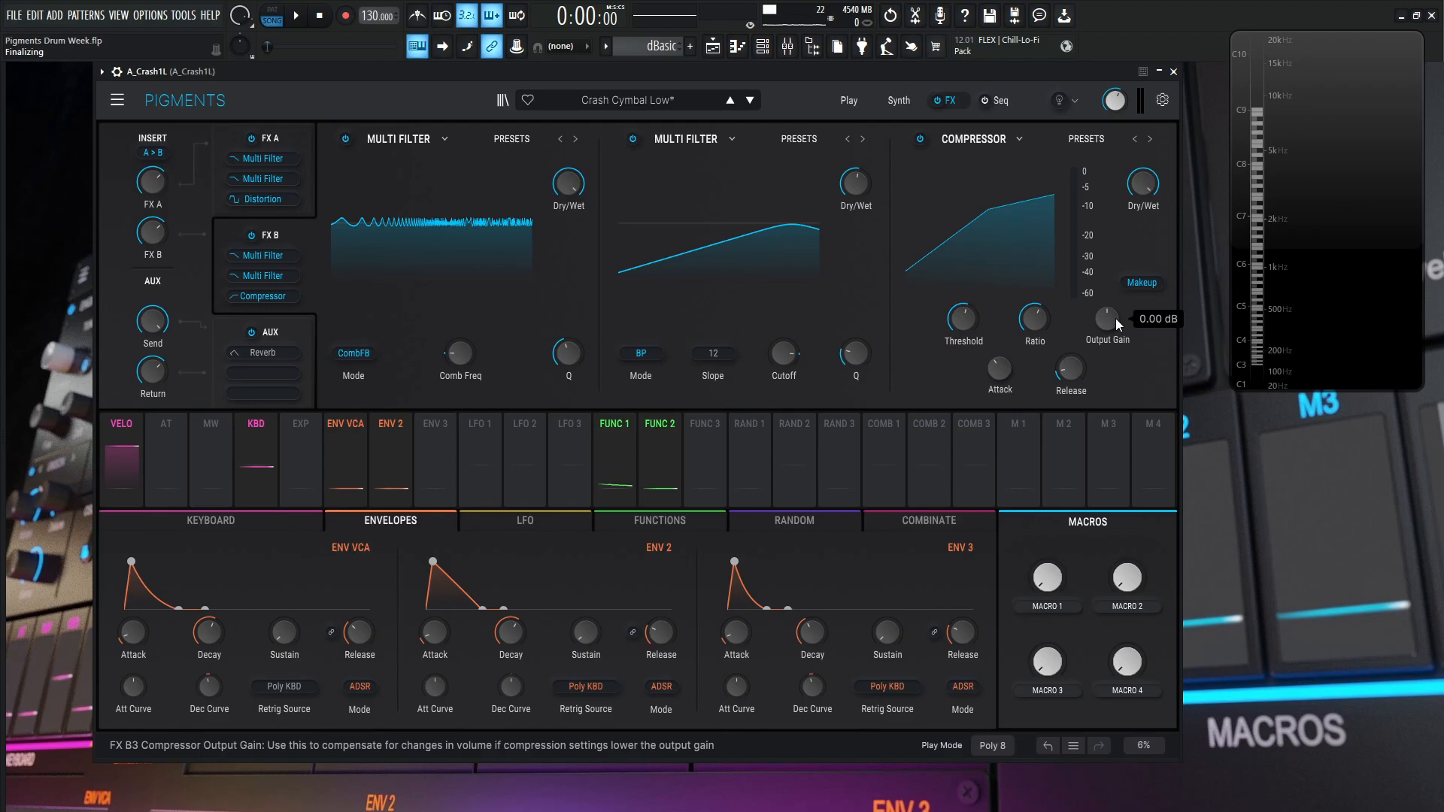
mouse_move(1138, 282)
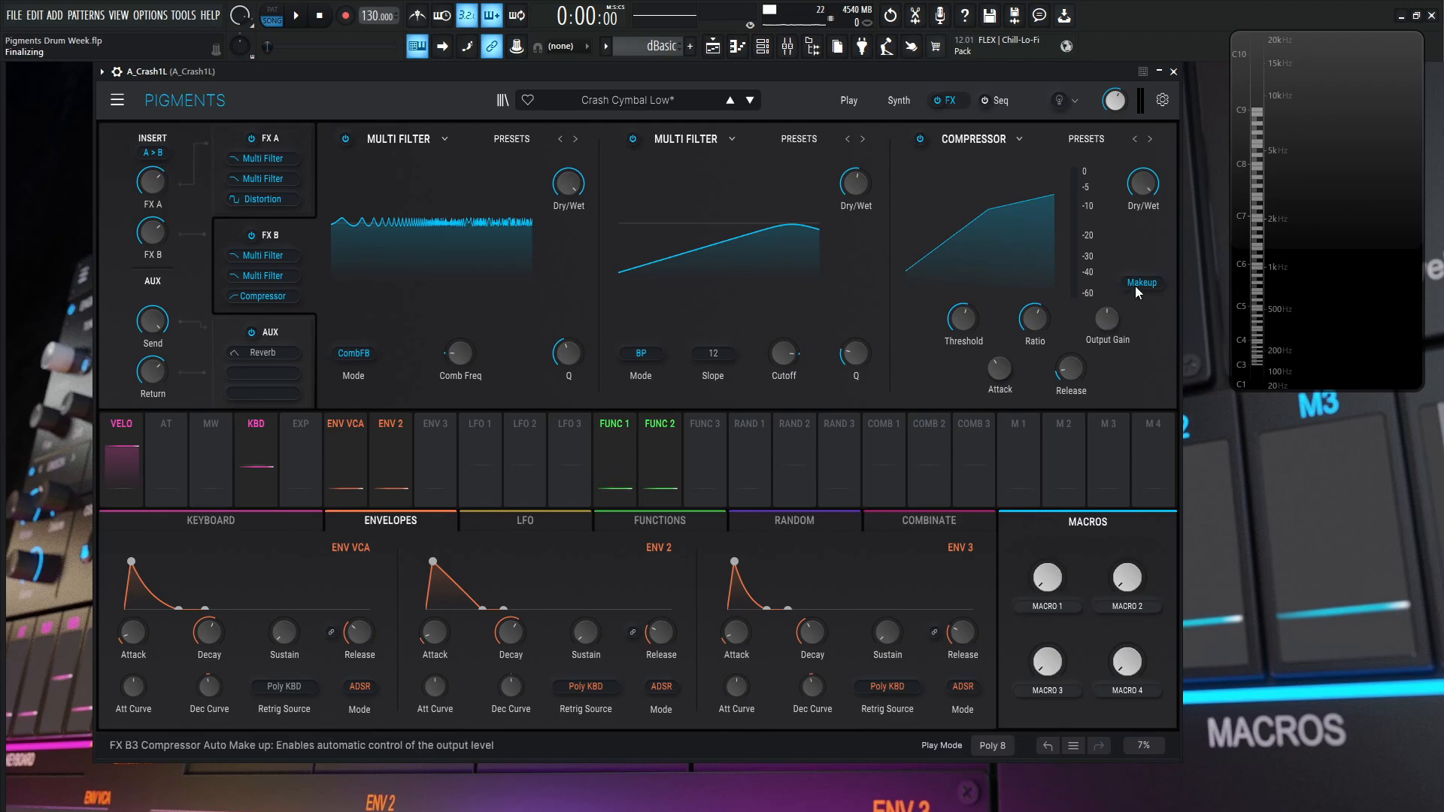
mouse_move(1067, 346)
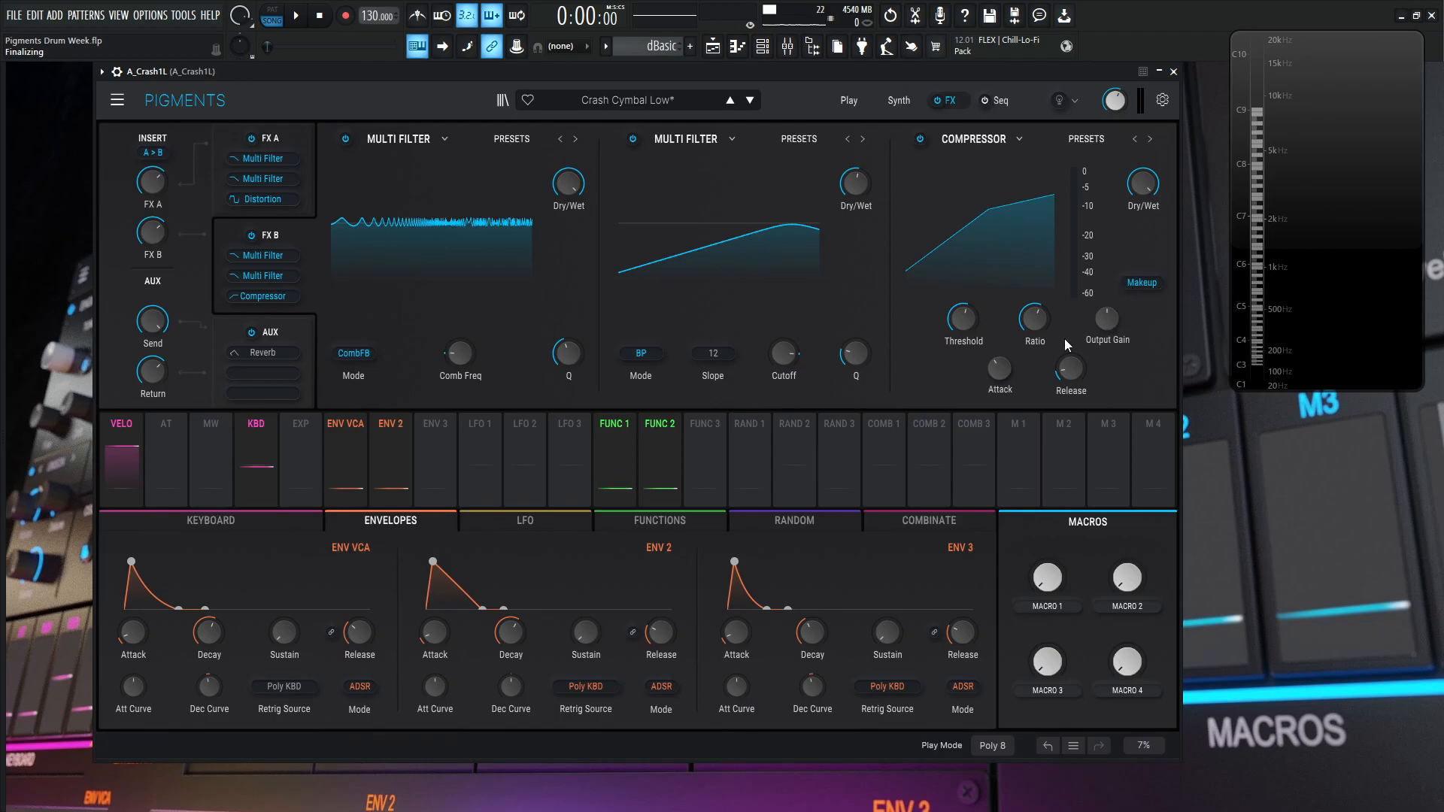
mouse_move(1069, 368)
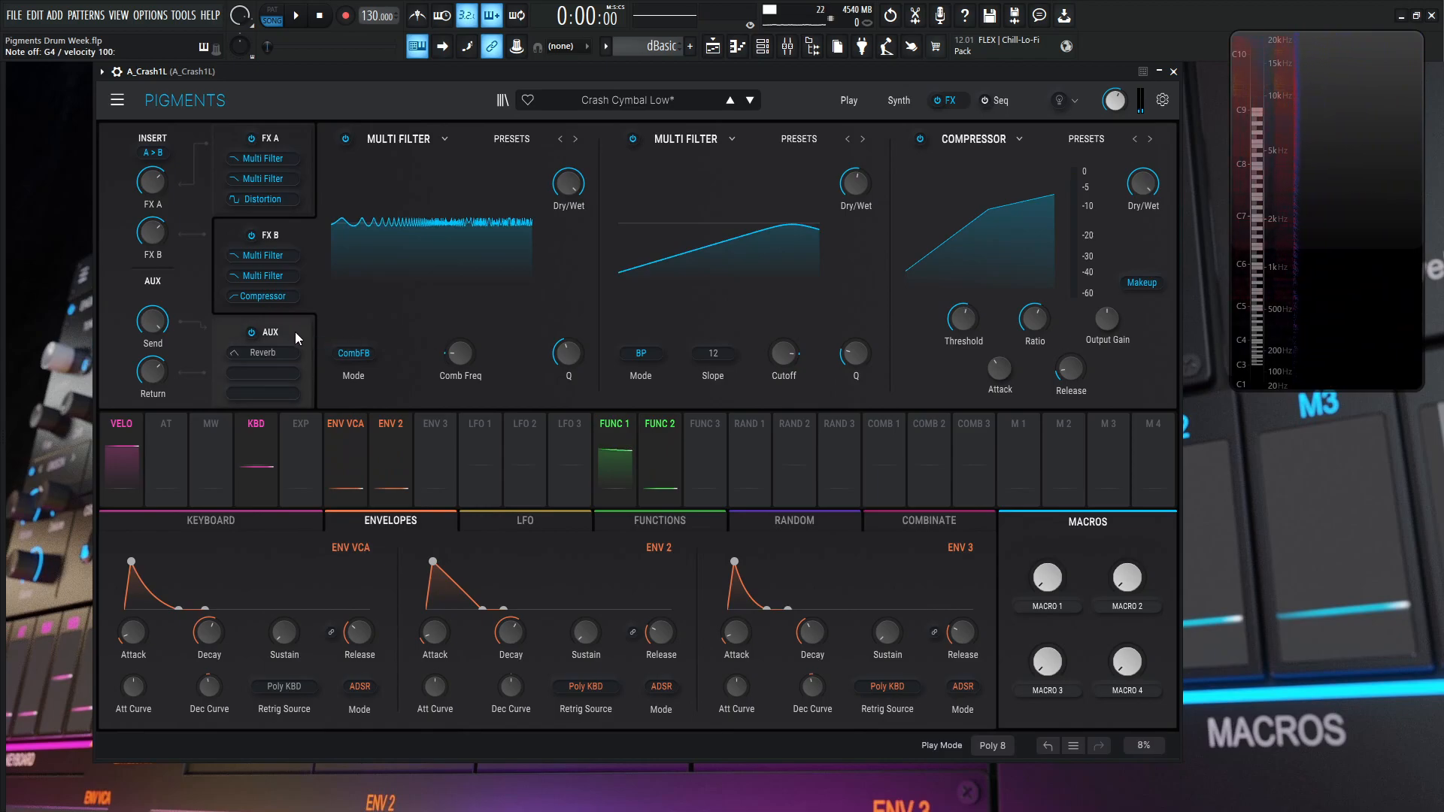
Step: Show the AUX chain and enable the Crash Verb (JA) reverb
left_click(261, 352)
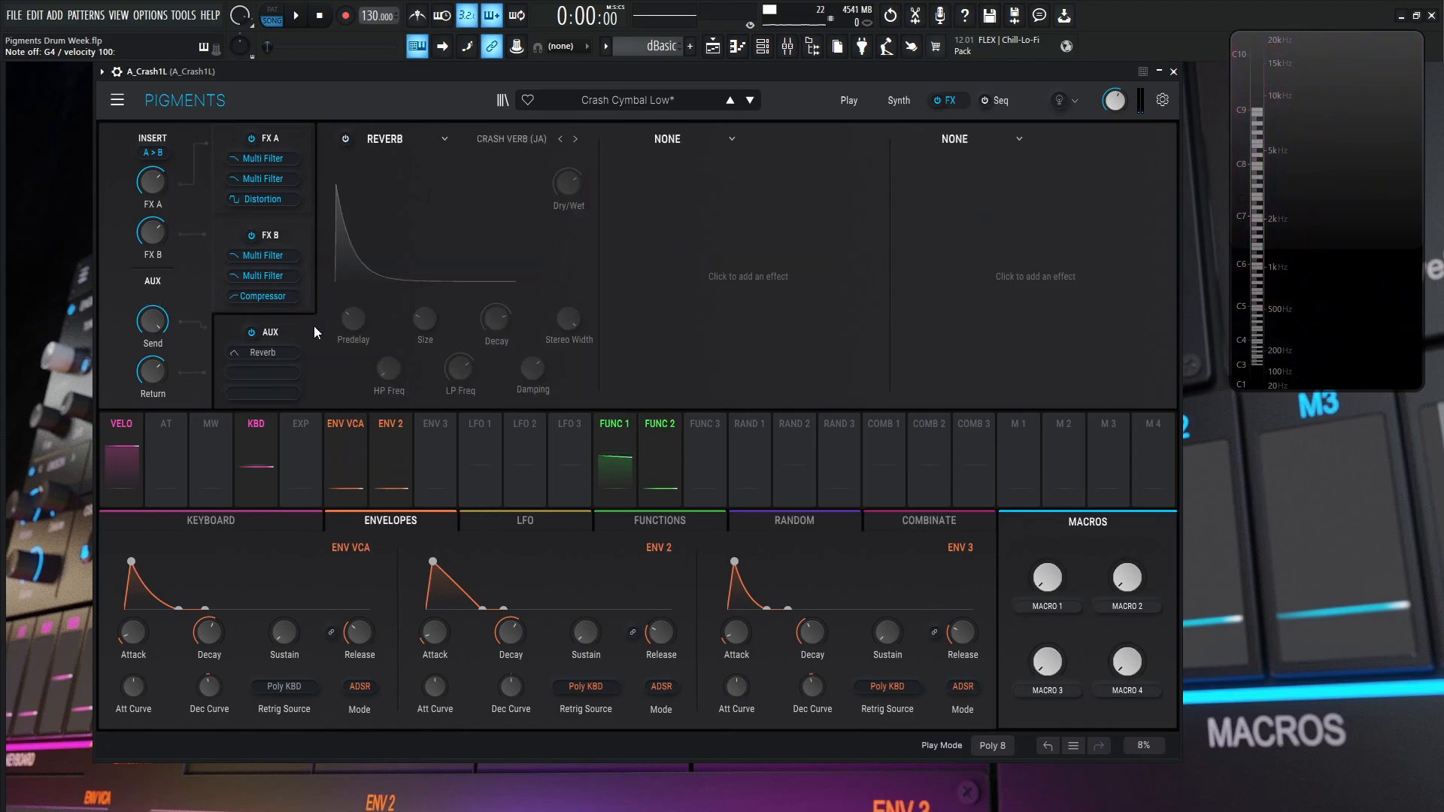
mouse_move(170, 312)
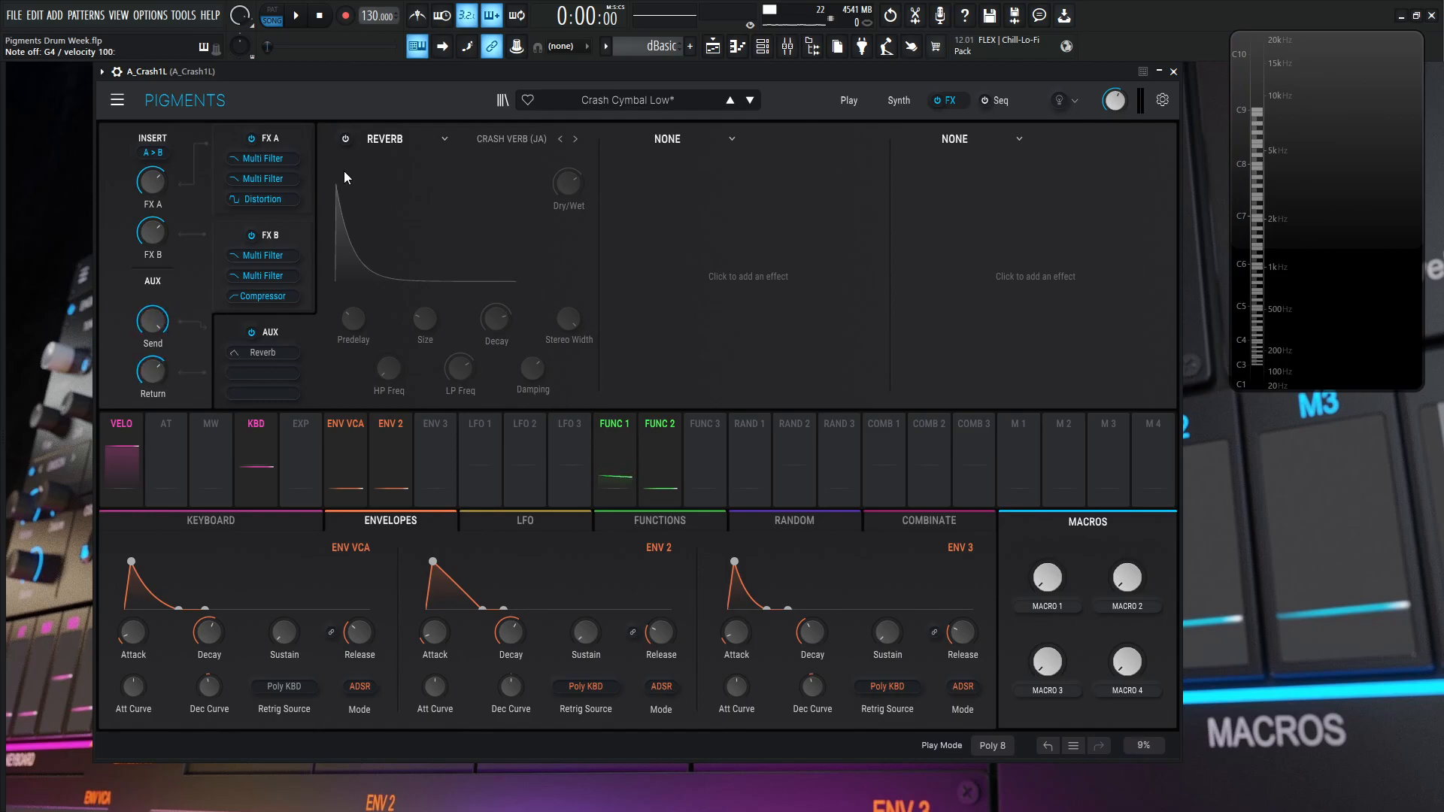
left_click(345, 139)
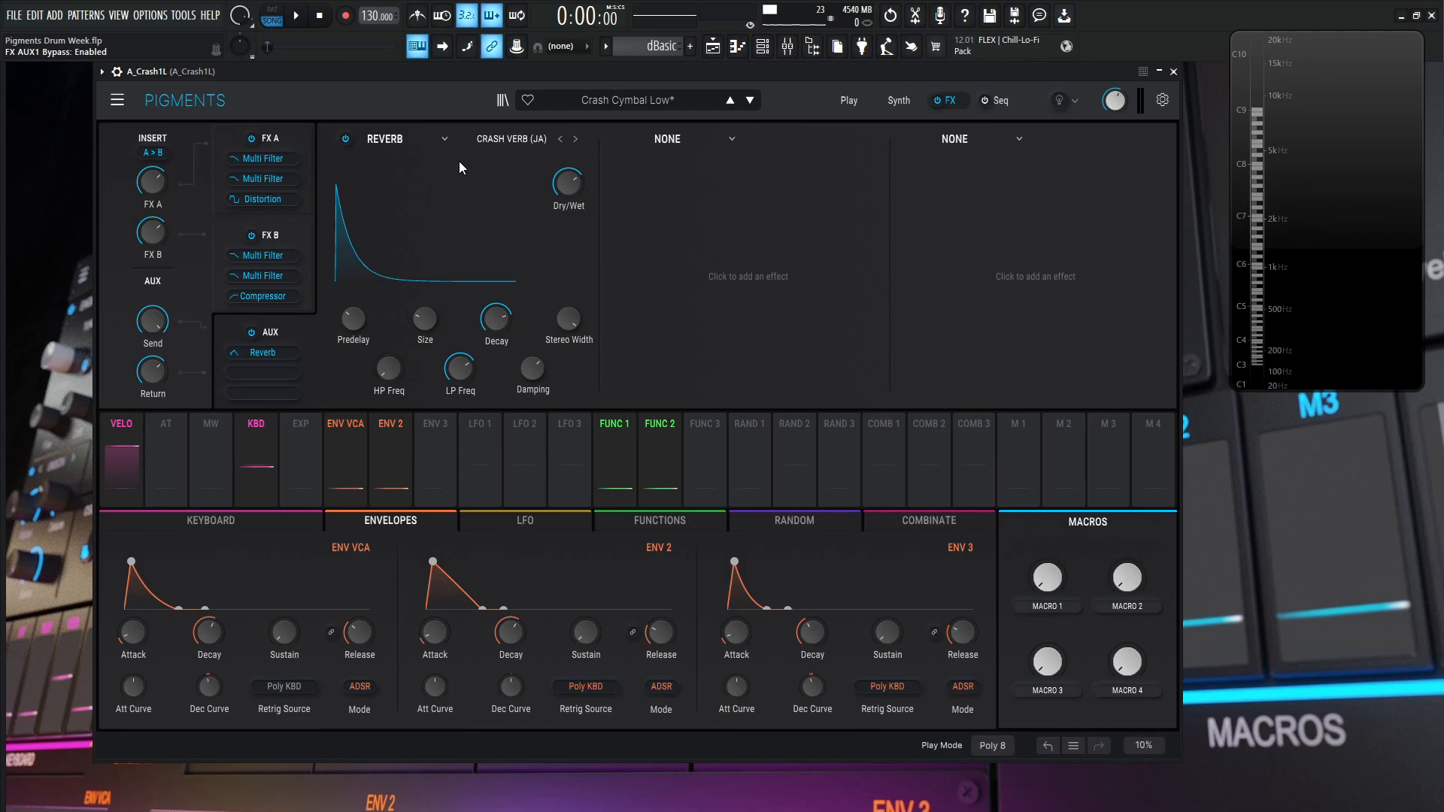
mouse_move(489, 177)
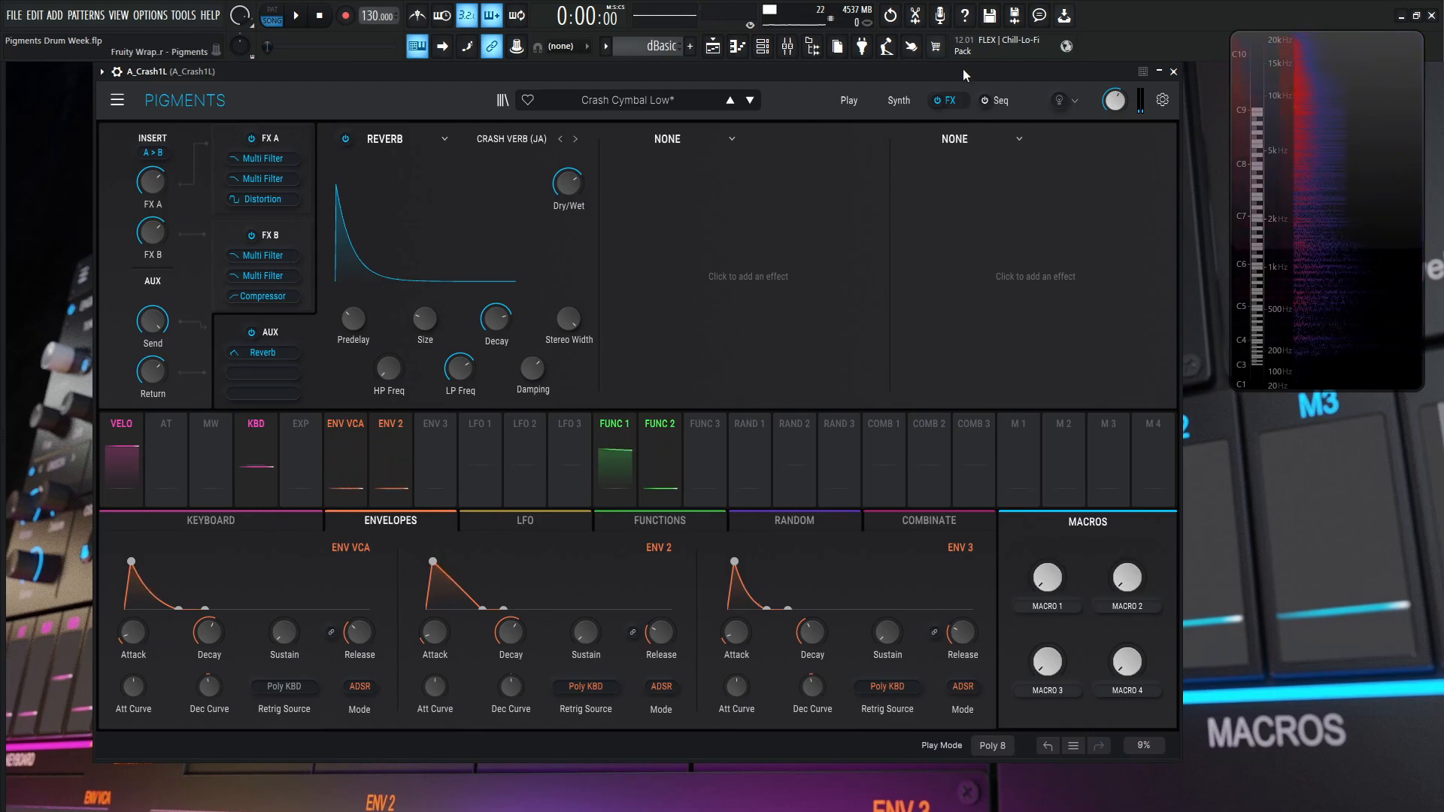
Step: Bring up the A_Crash1R Crash Cymbal High patch, tweak Func 1's cutoff amount, show its FX
left_click(897, 99)
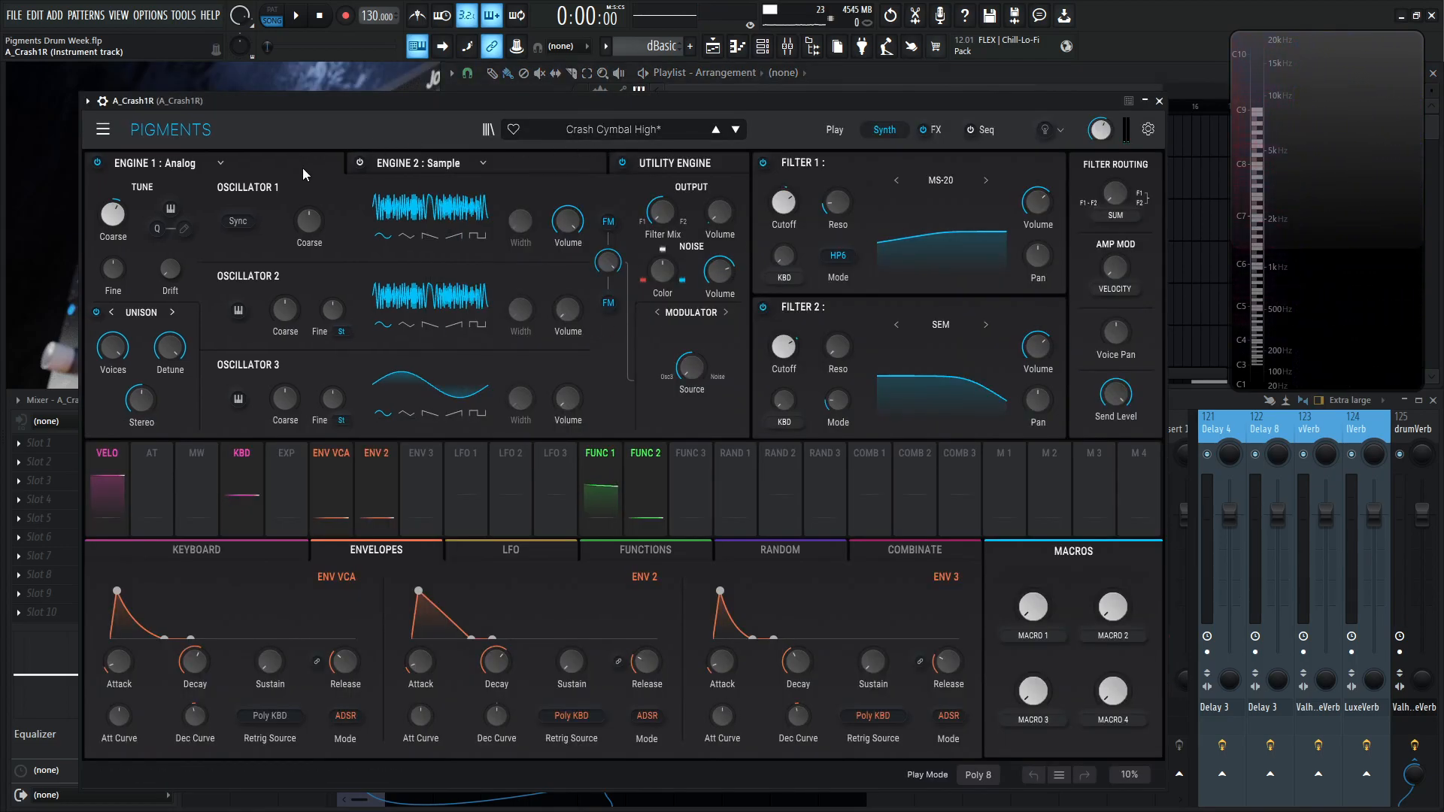
left_click_drag(111, 221, 111, 194)
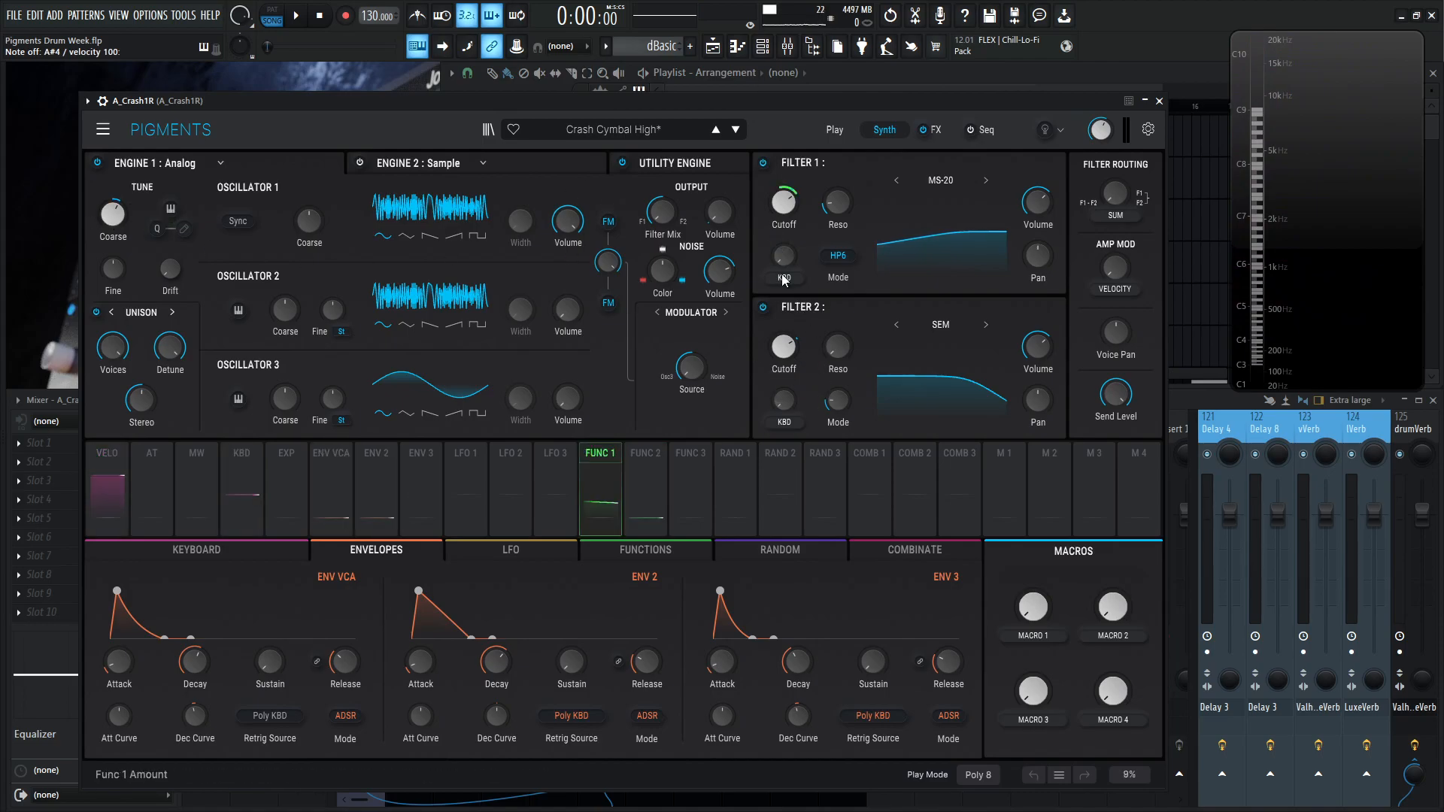
left_click(935, 129)
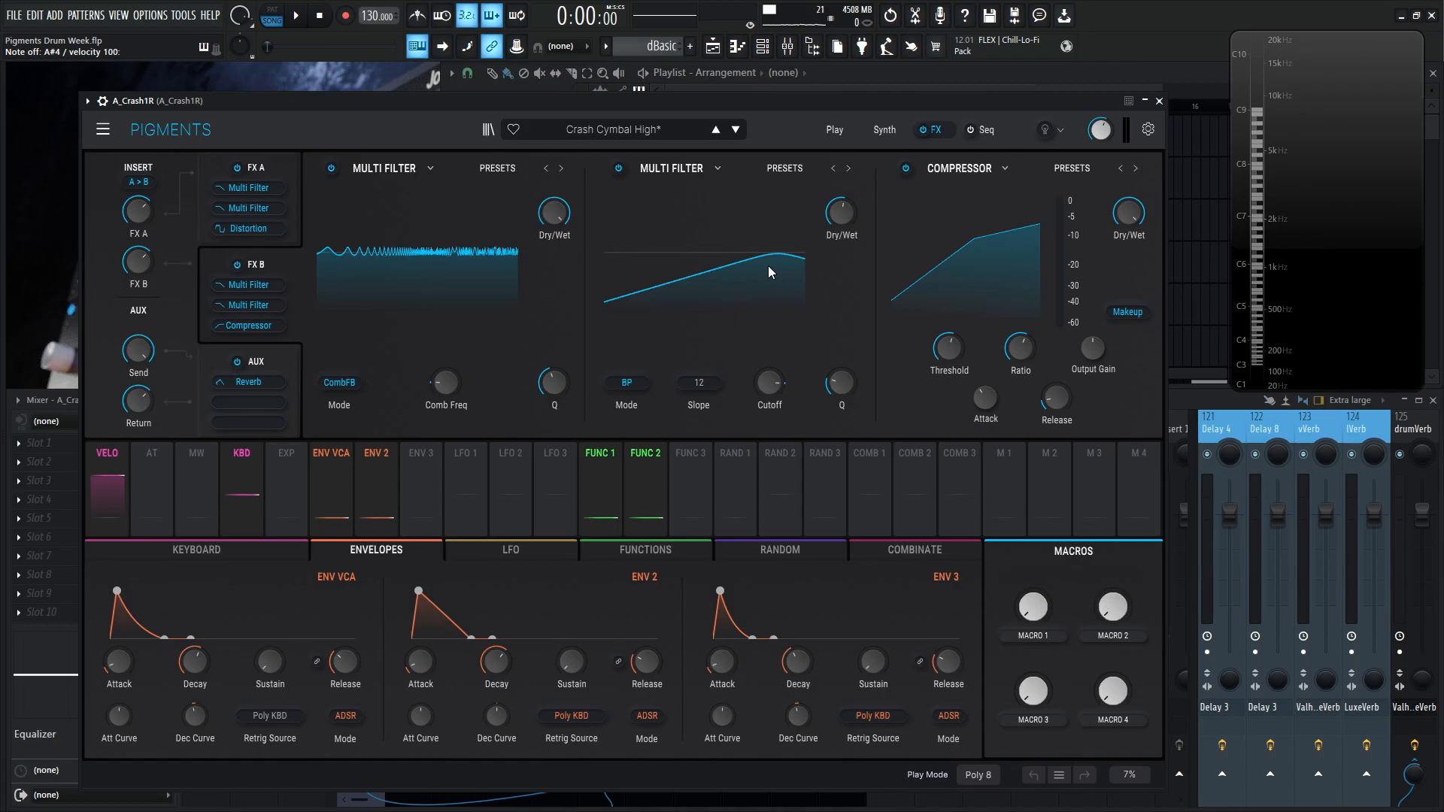
Step: Set the FX B band-pass cutoff to ~7701 Hz, return to Synth and stop playback
left_click(768, 379)
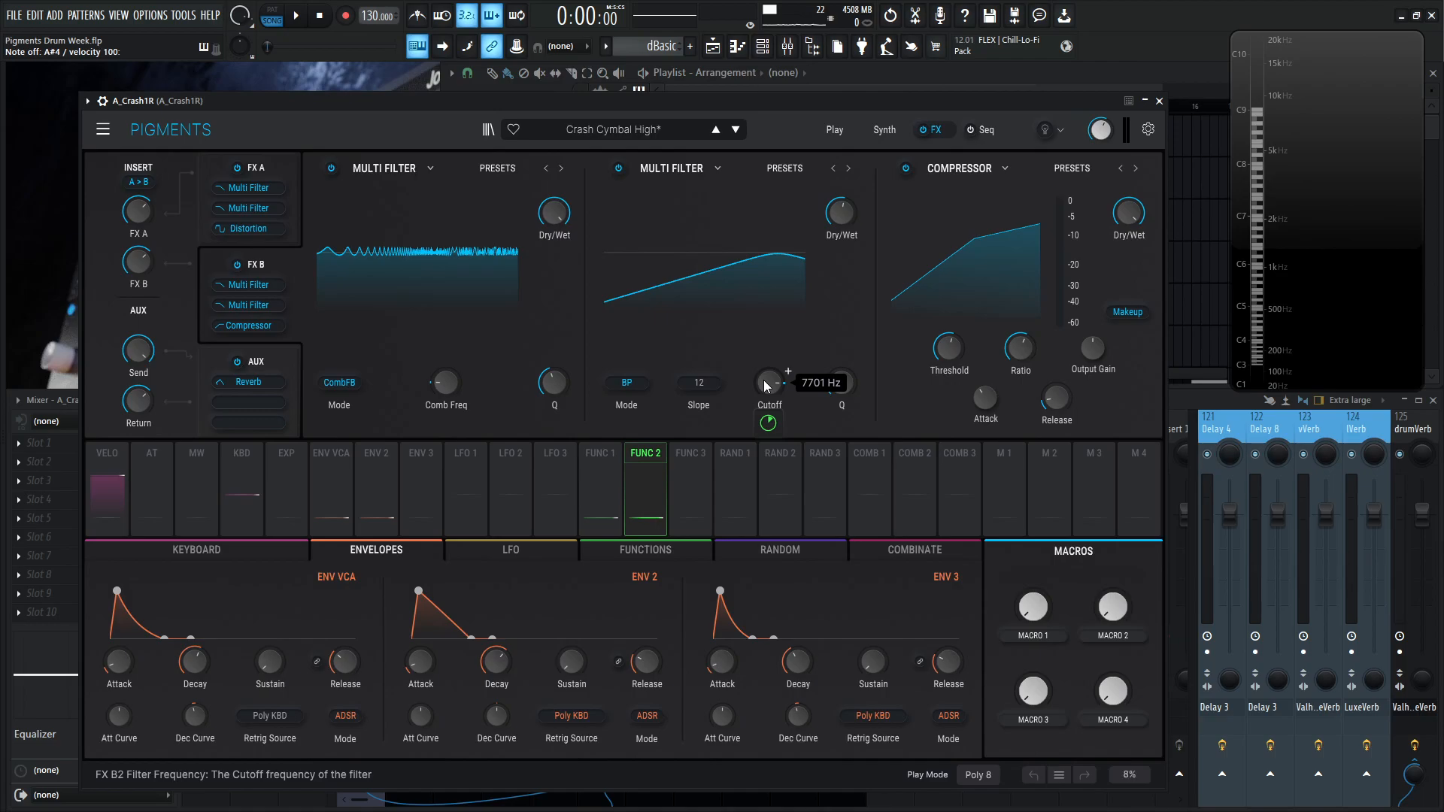
left_click(883, 130)
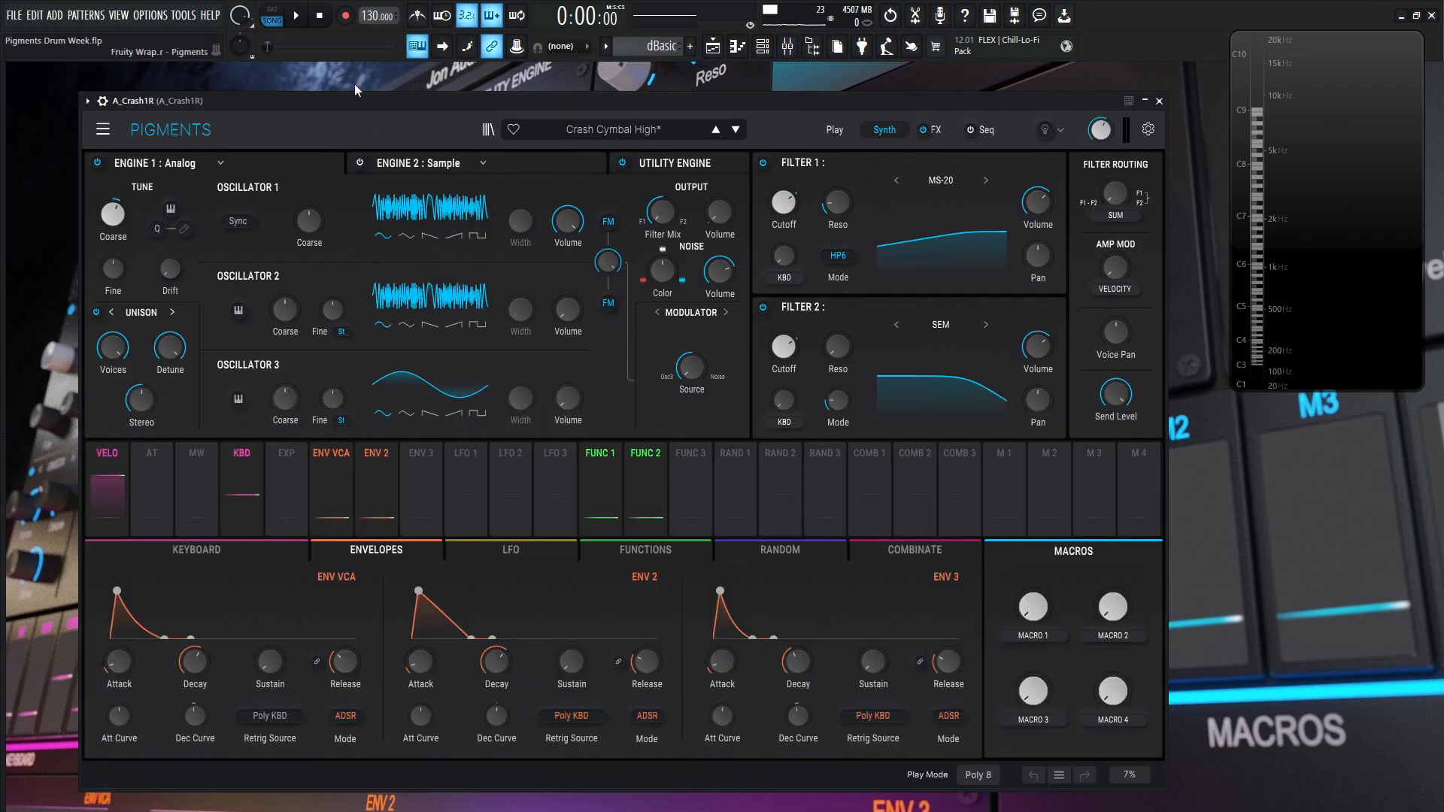
left_click(319, 16)
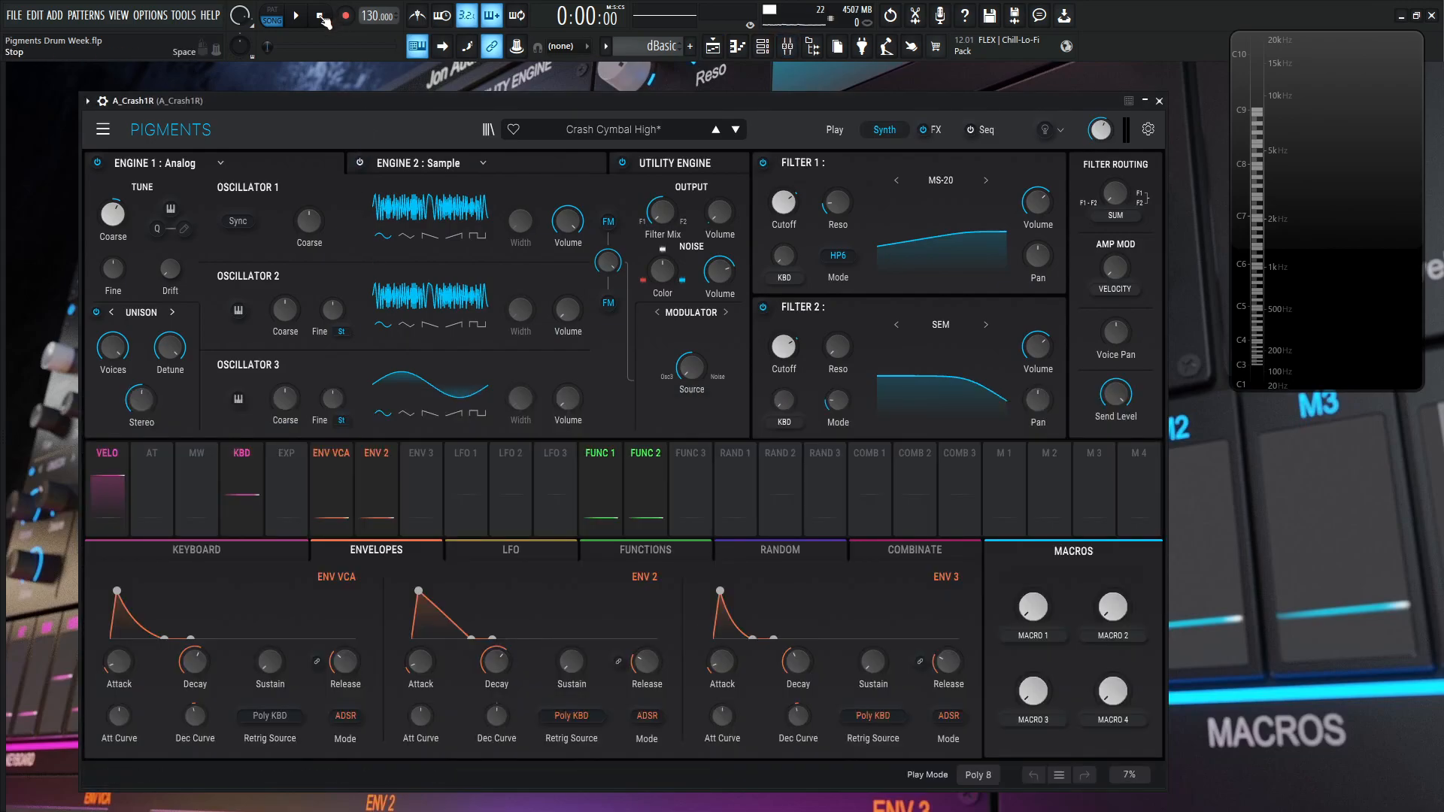